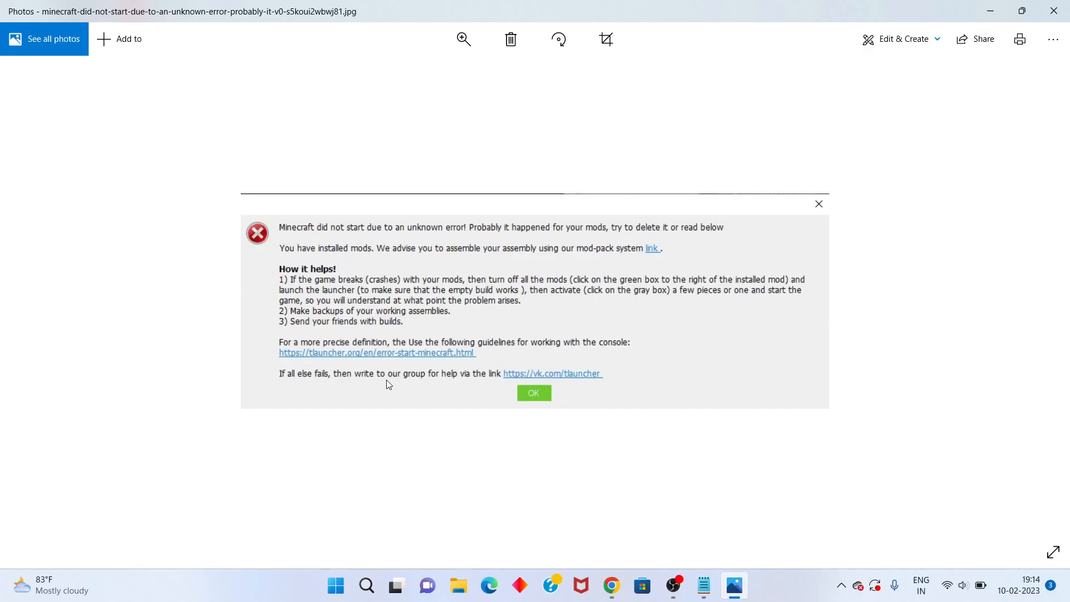
pyautogui.moveTo(326, 244)
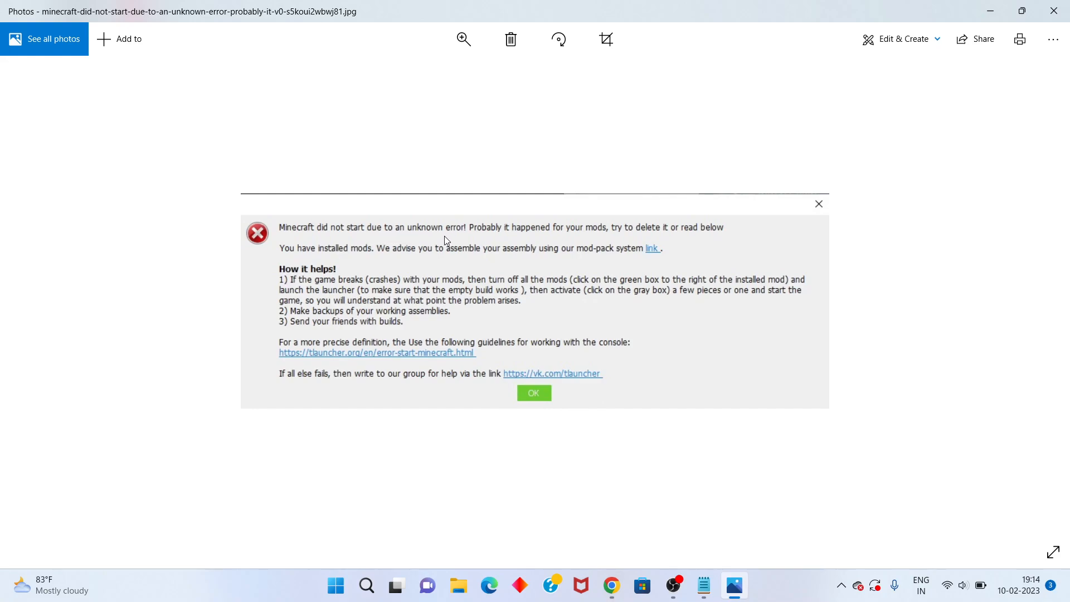
pyautogui.moveTo(489, 209)
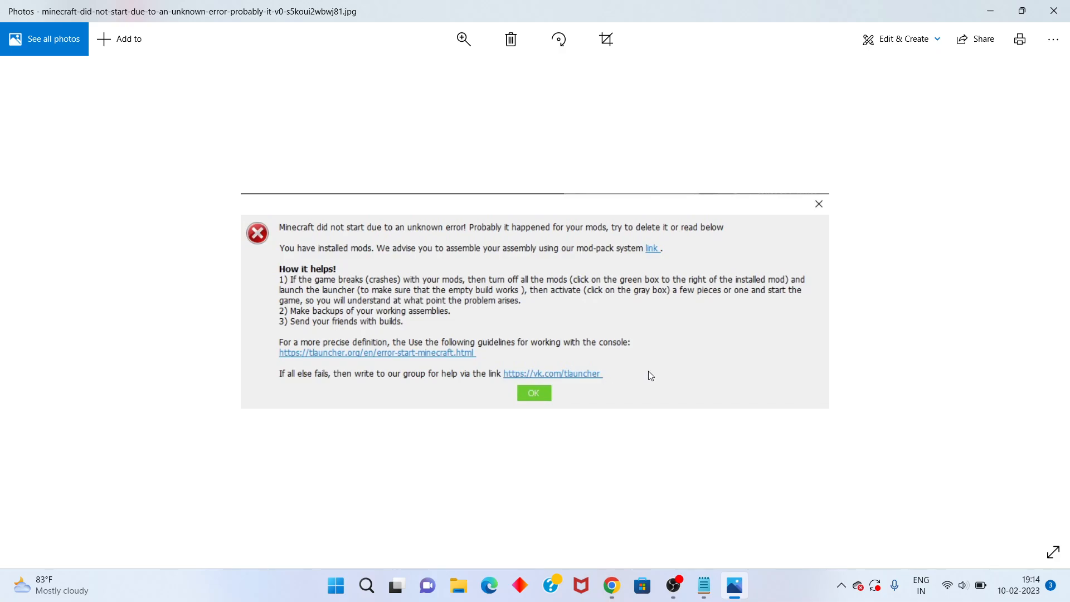
pyautogui.moveTo(1054, 24)
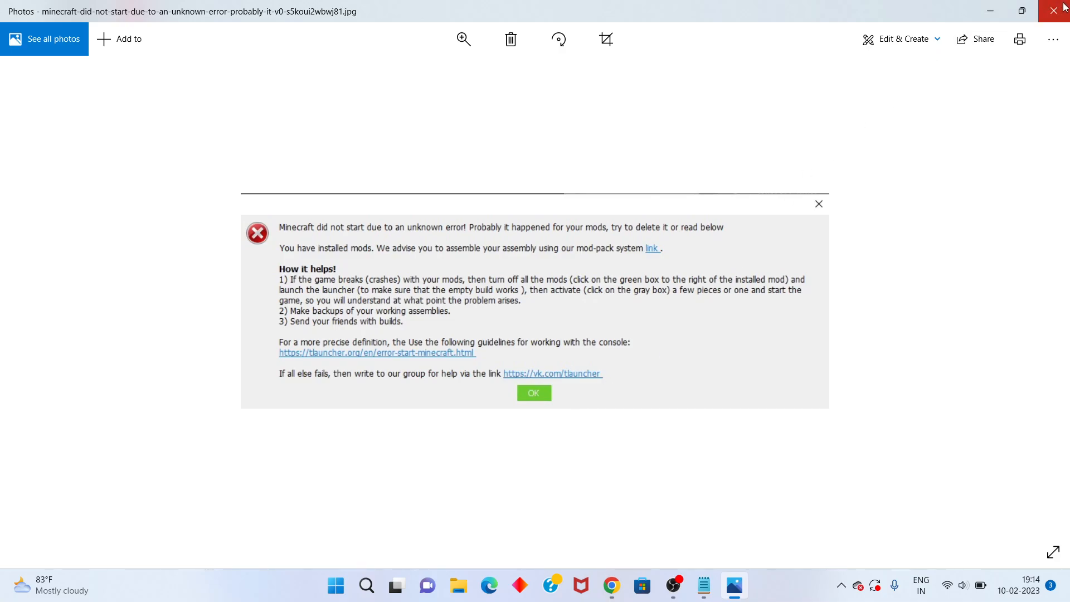
# Step: Close the error screenshot and launch Control Panel from Windows Search
pyautogui.click(1055, 9)
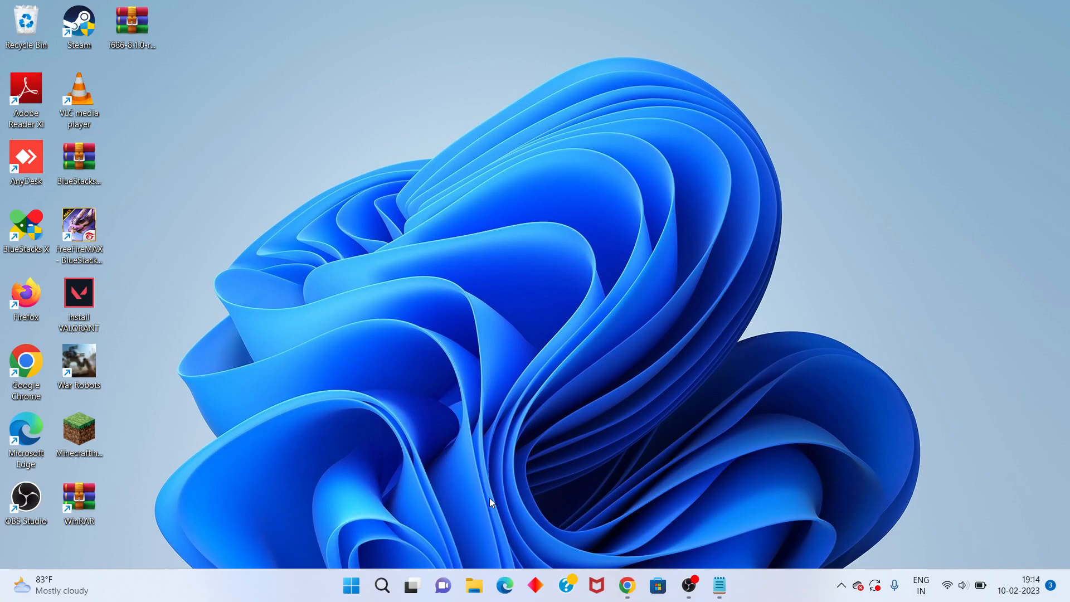
pyautogui.click(382, 585)
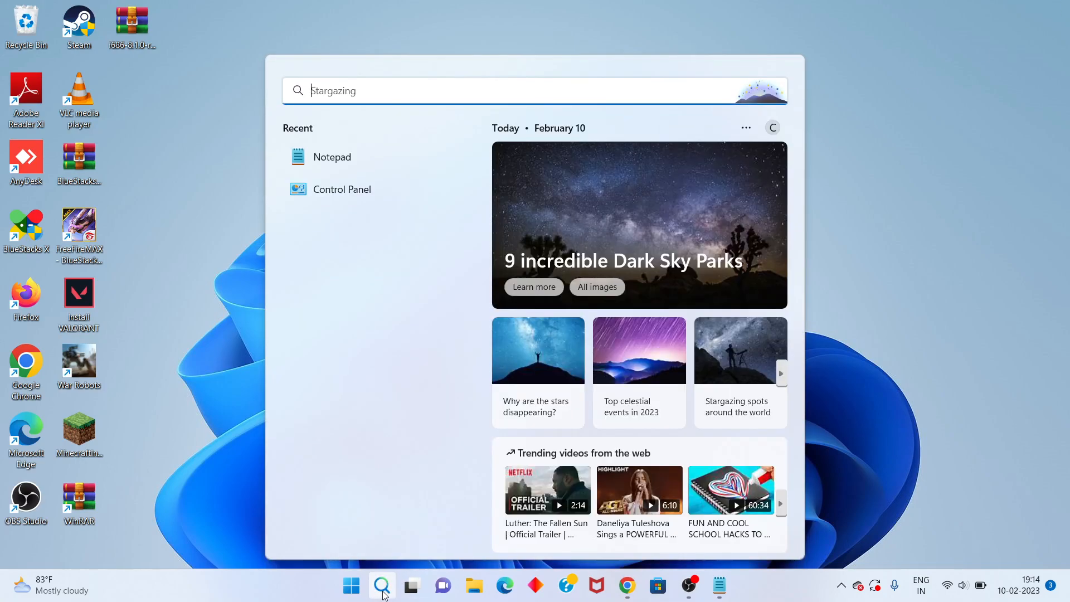
pyautogui.write('control Panel')
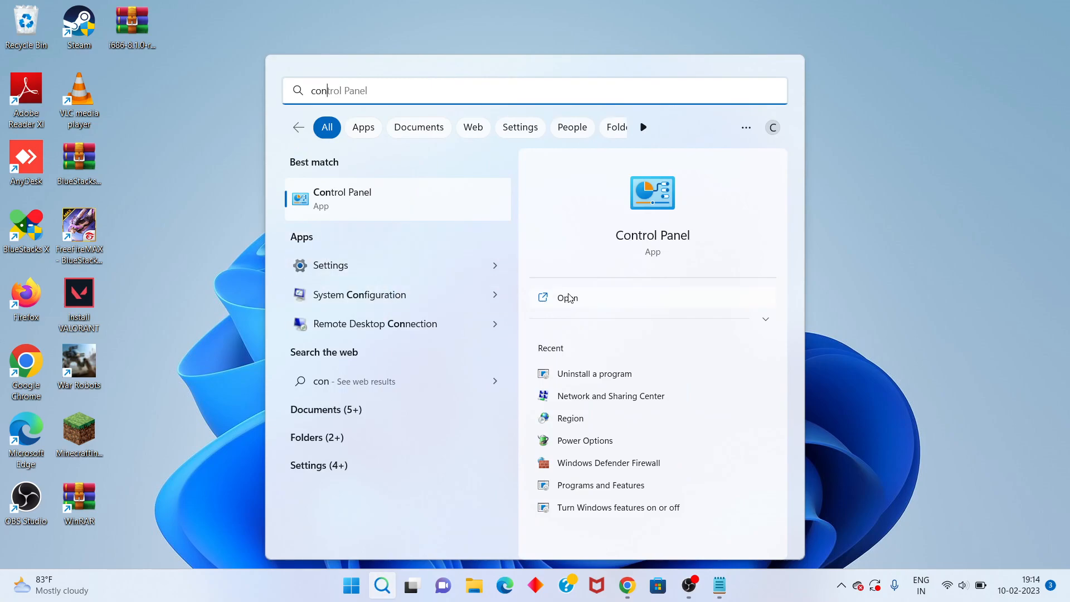
pyautogui.click(567, 297)
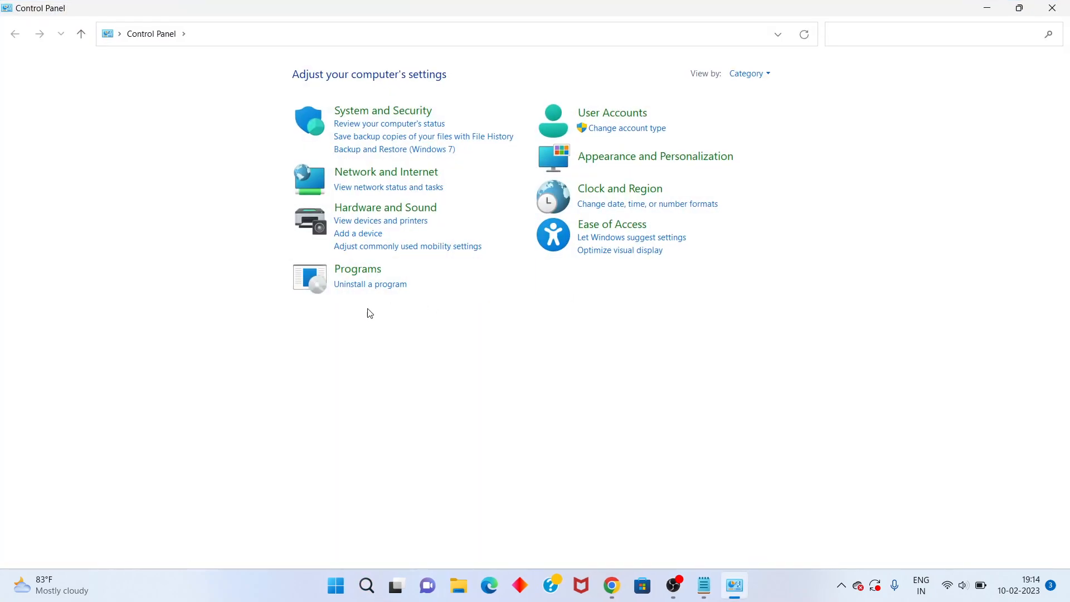
pyautogui.moveTo(390, 289)
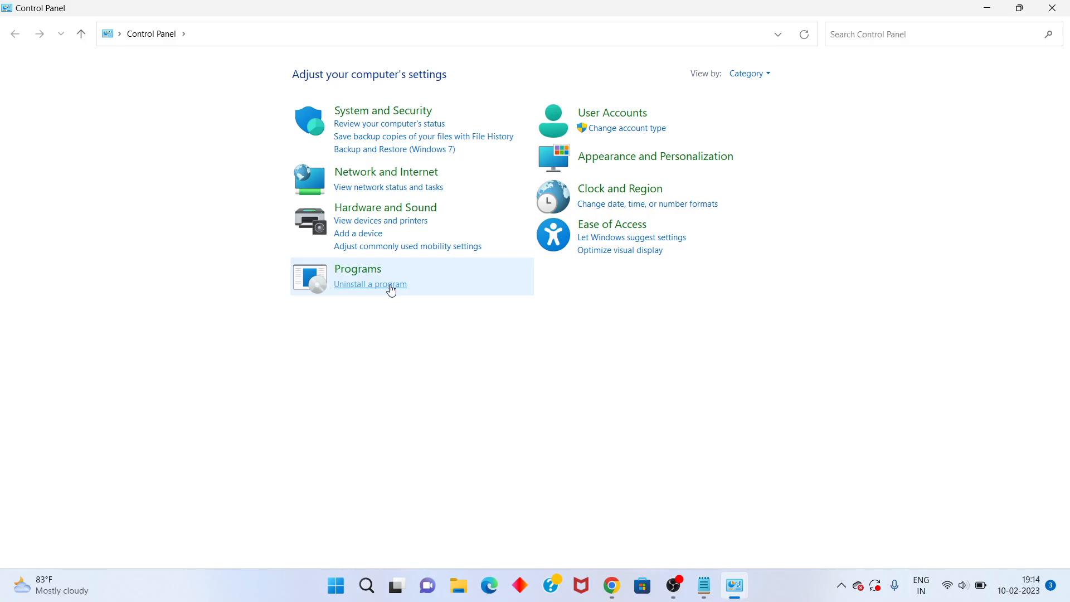
# Step: Show the Programs and Features list of installed programs
pyautogui.click(370, 283)
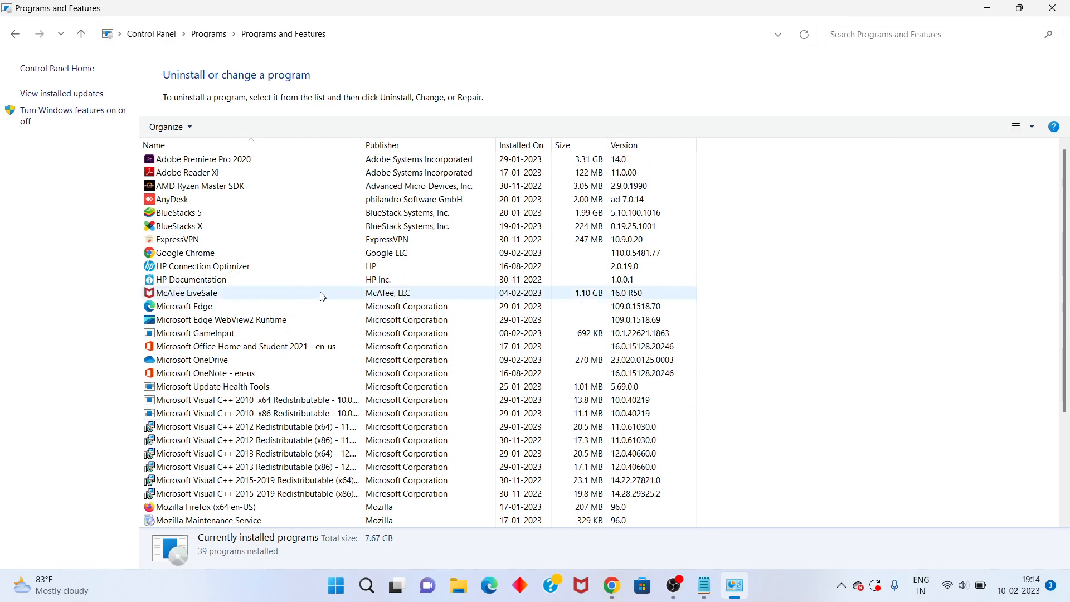
pyautogui.moveTo(222, 296)
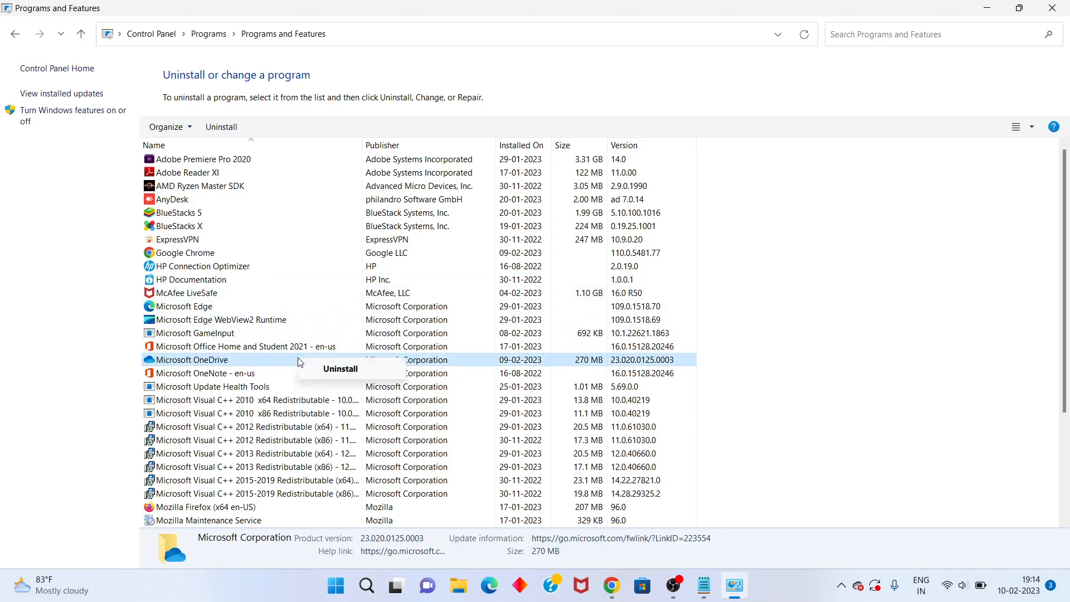
pyautogui.moveTo(426, 369)
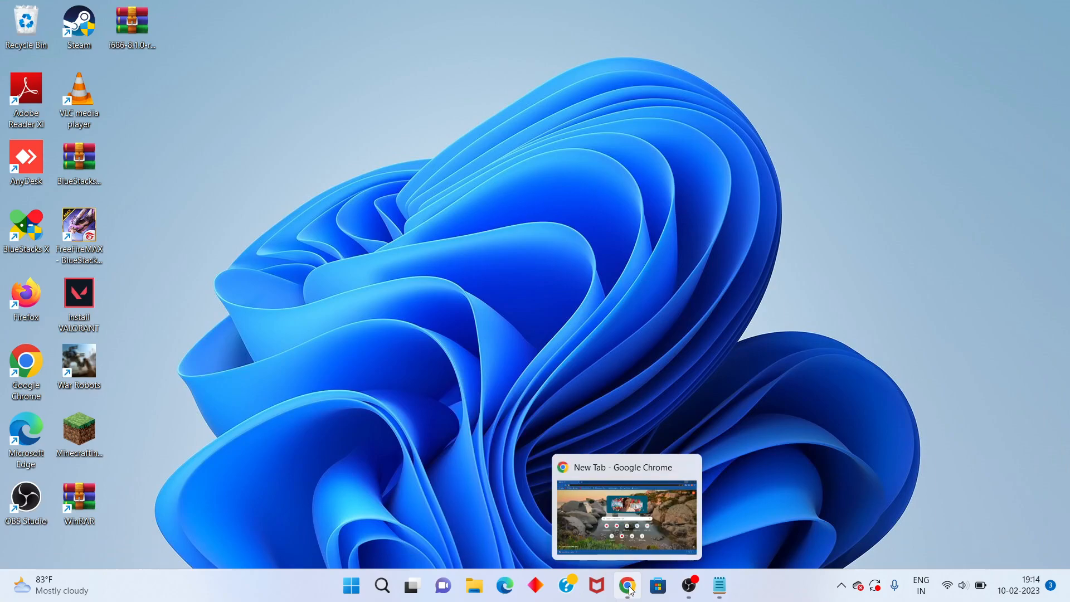
# Step: Search Google for 'java download minecraft' in Chrome
pyautogui.click(627, 585)
pyautogui.write('java')
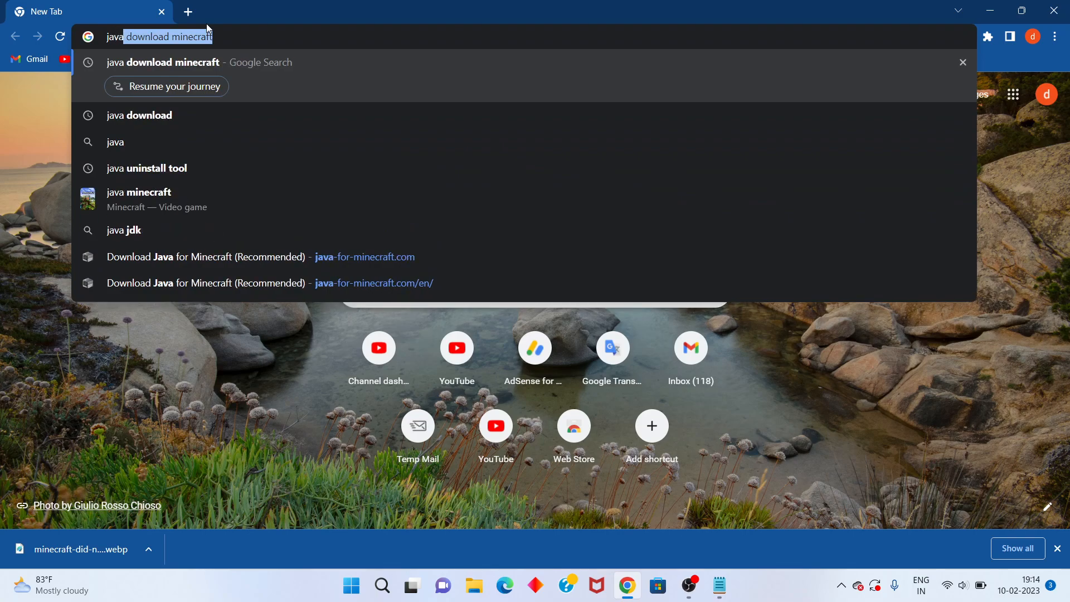
pyautogui.moveTo(231, 35)
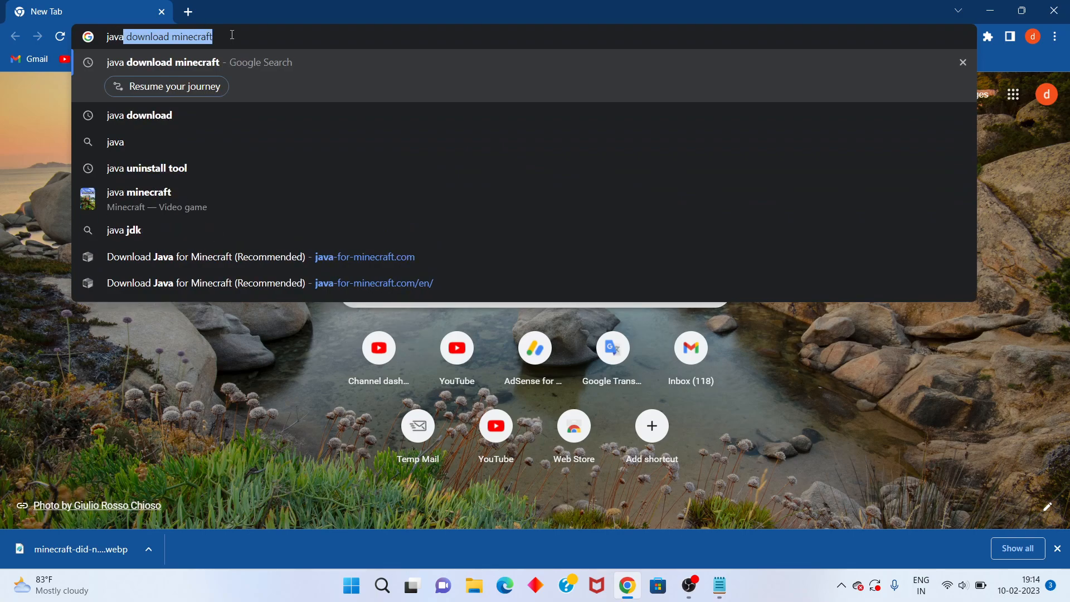
pyautogui.press('Enter')
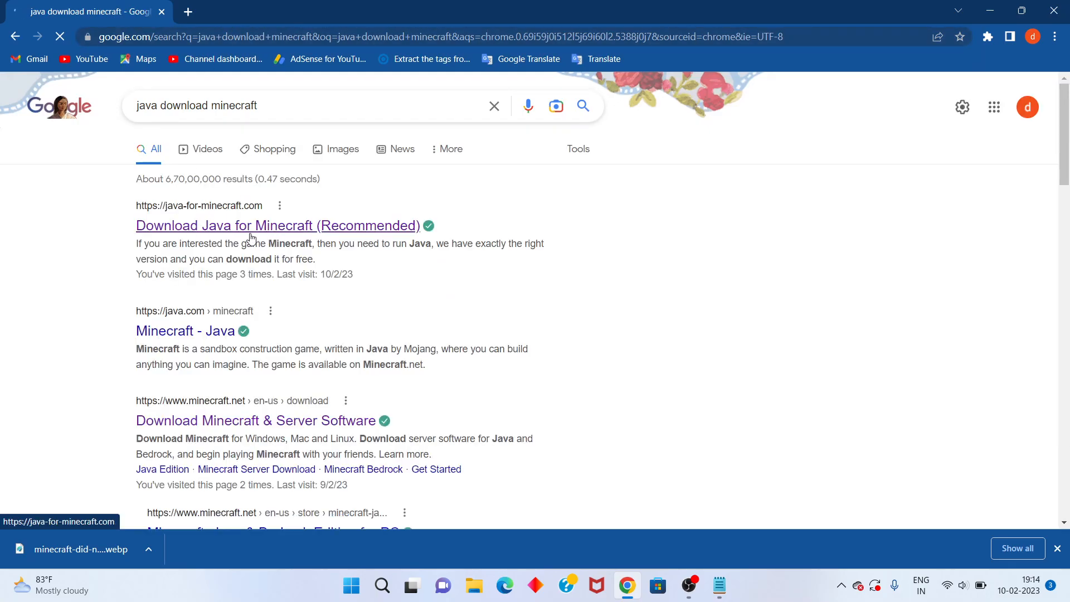
# Step: Visit the java-for-minecraft.com download page for Windows x64 Java
pyautogui.click(250, 226)
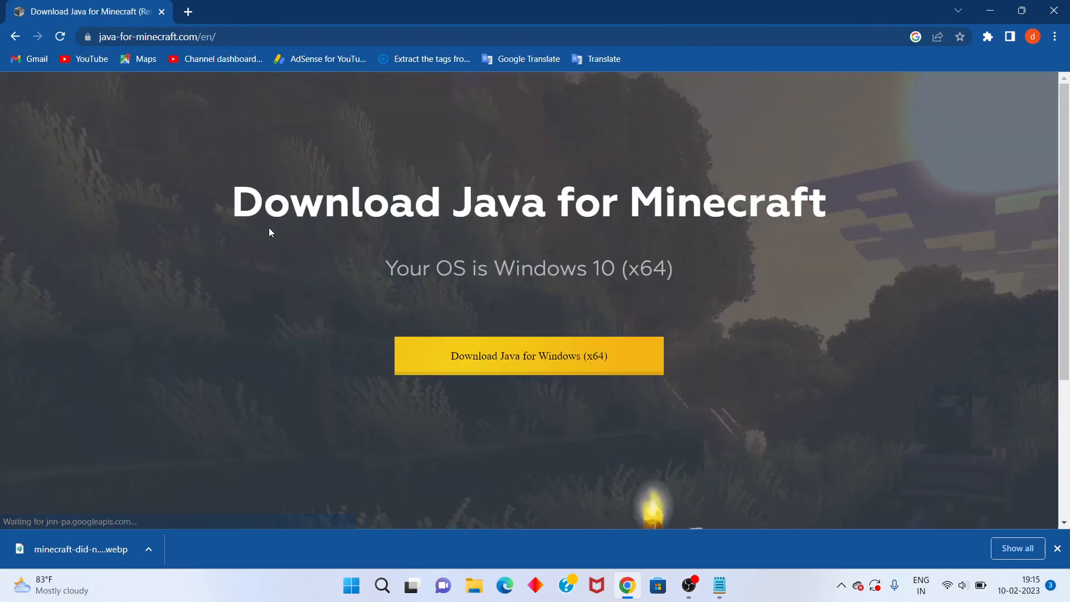
pyautogui.moveTo(520, 232)
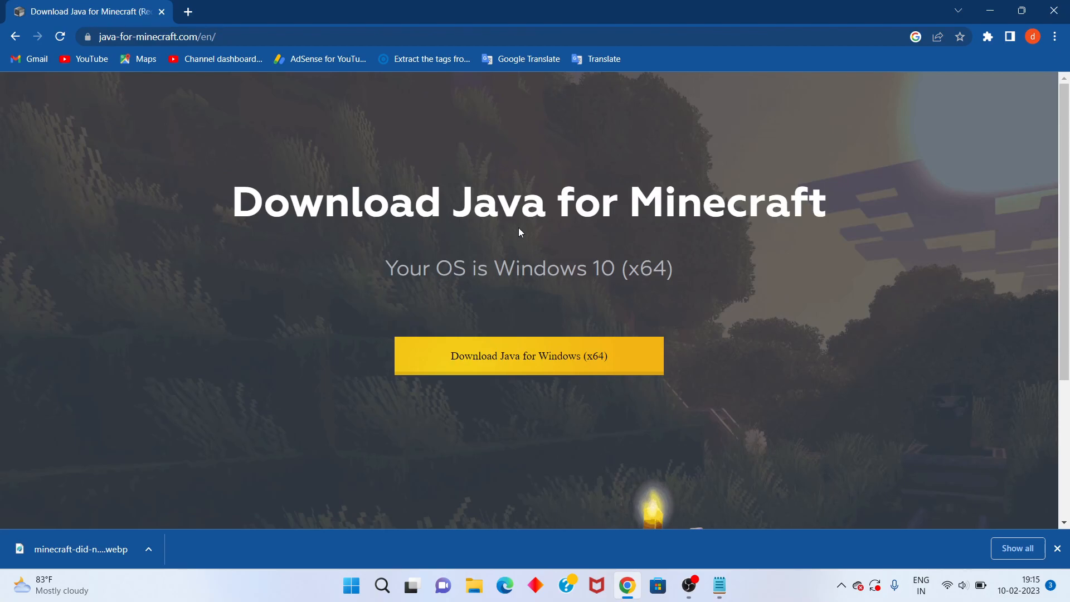
pyautogui.moveTo(827, 219)
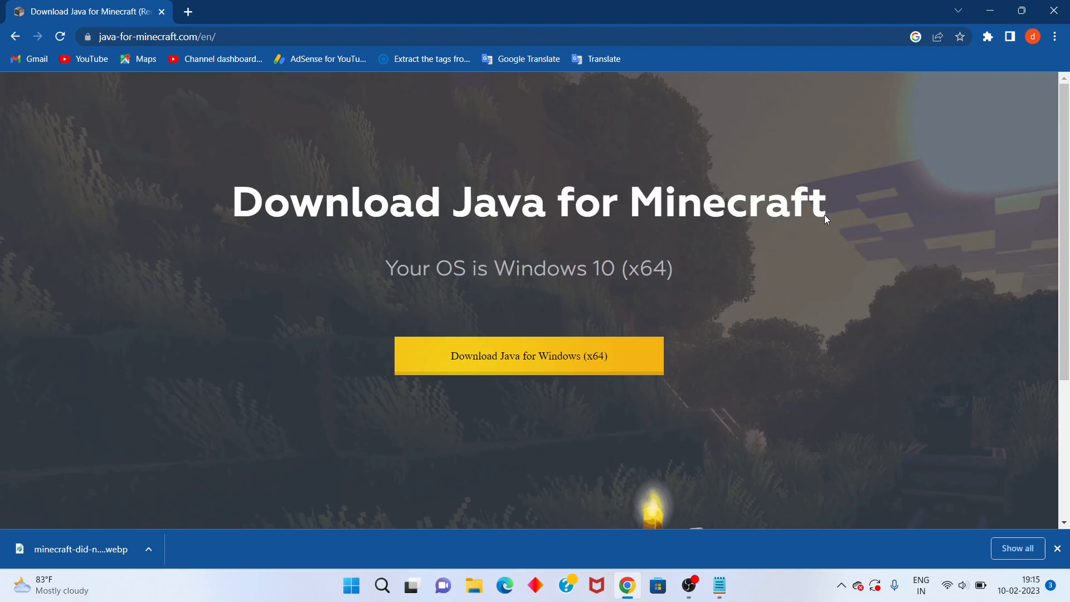
pyautogui.moveTo(690, 278)
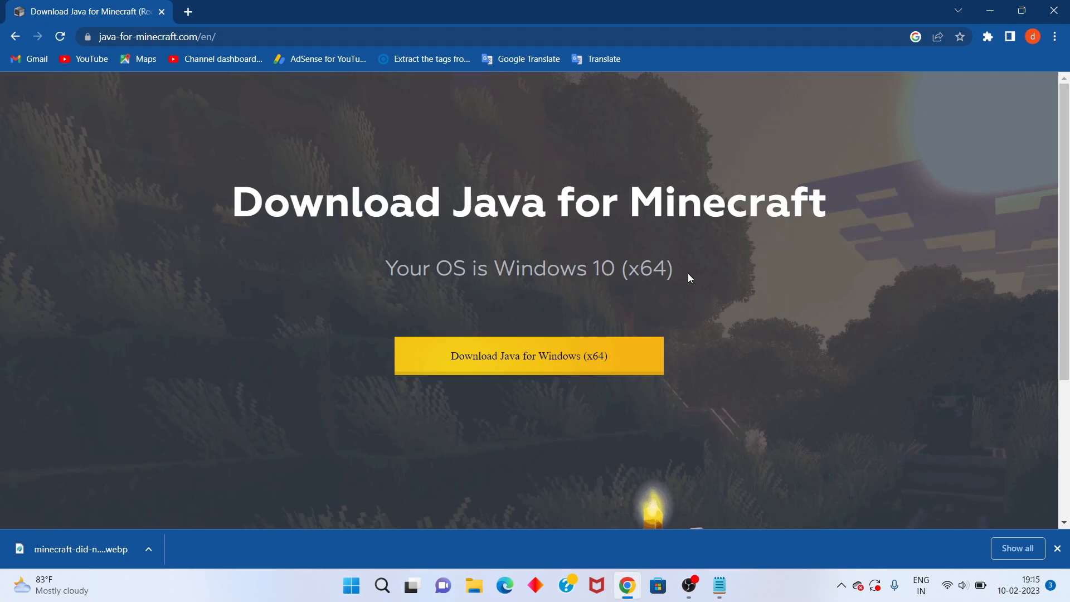
pyautogui.moveTo(579, 324)
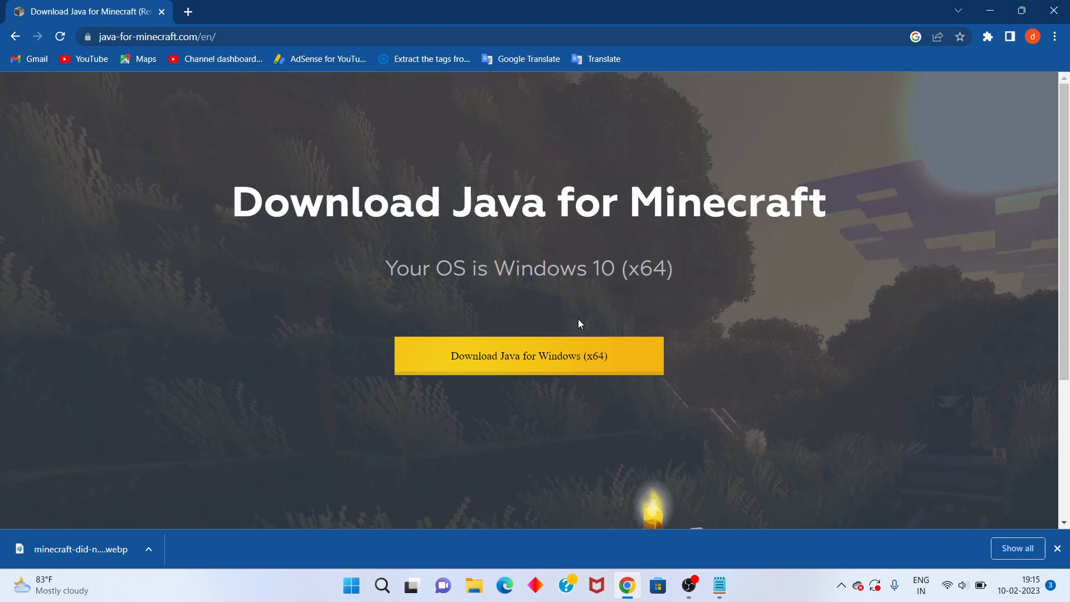
pyautogui.moveTo(609, 365)
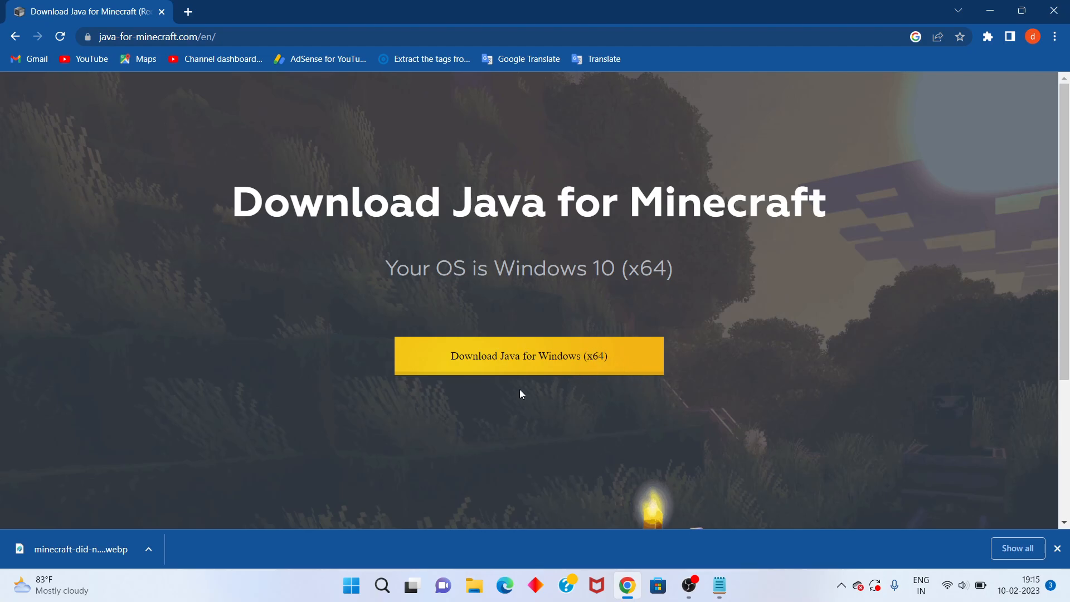
pyautogui.moveTo(523, 353)
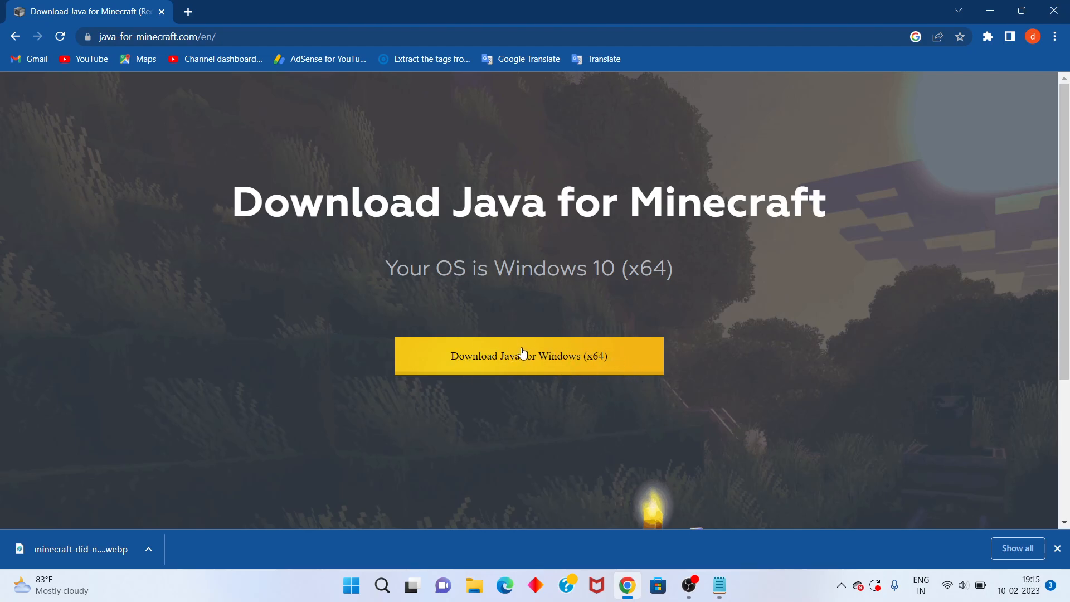
pyautogui.moveTo(608, 359)
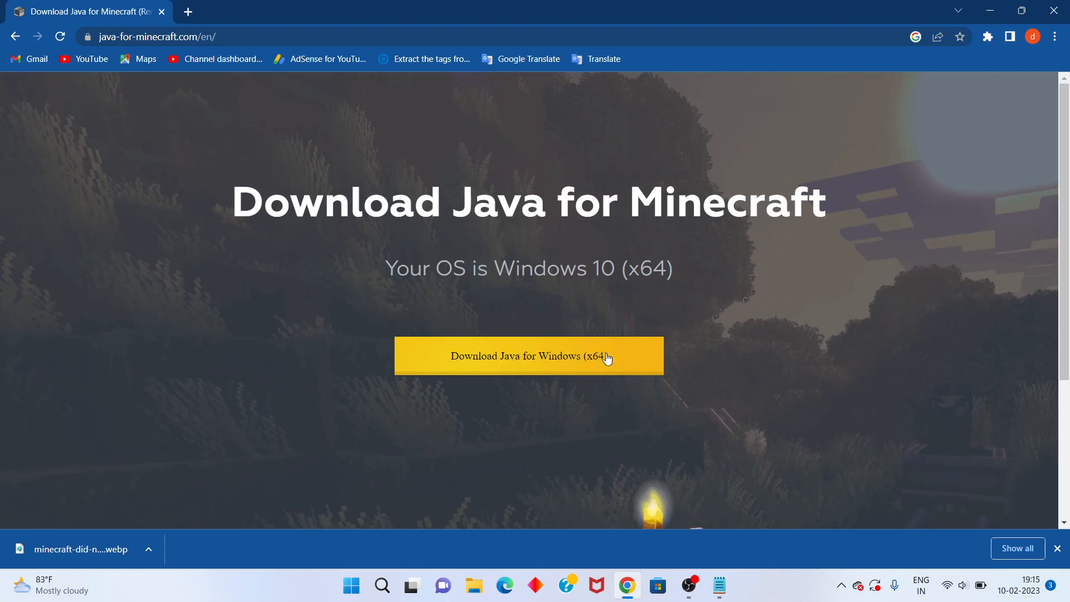
pyautogui.moveTo(575, 380)
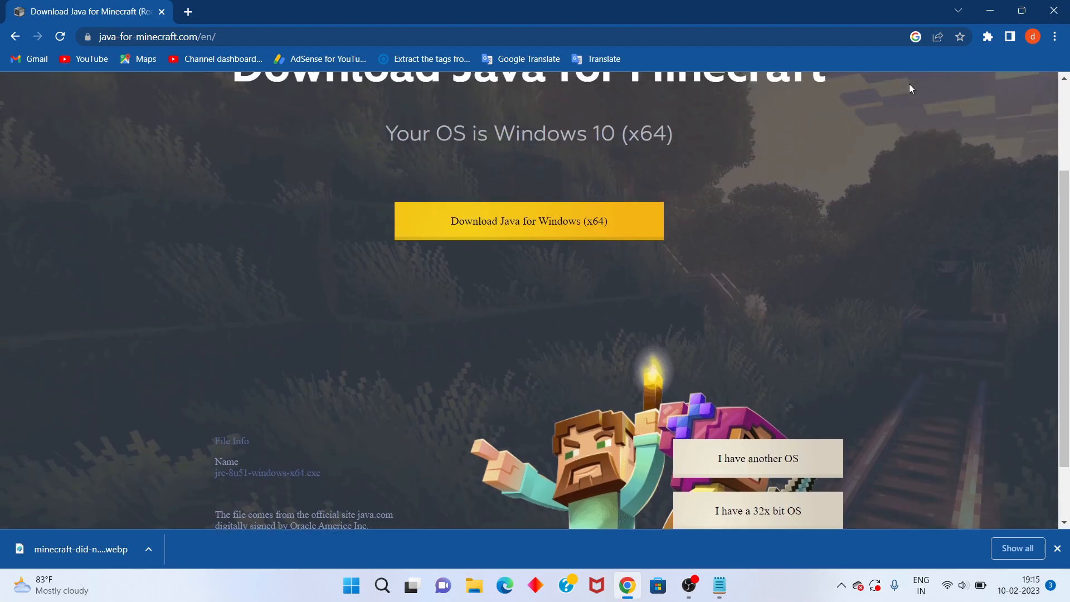
pyautogui.scroll(3)
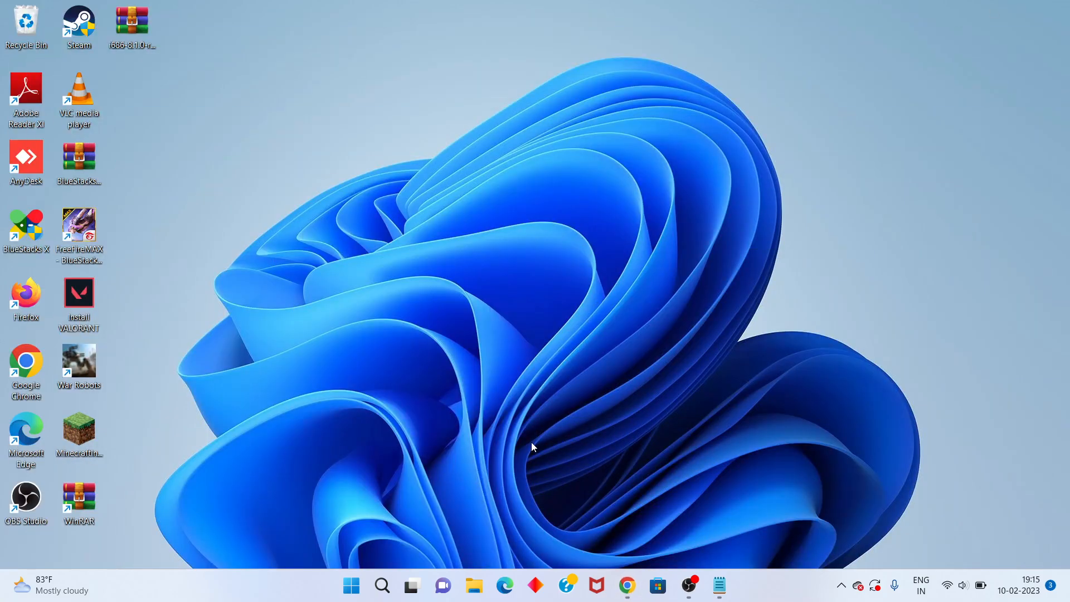
pyautogui.moveTo(491, 283)
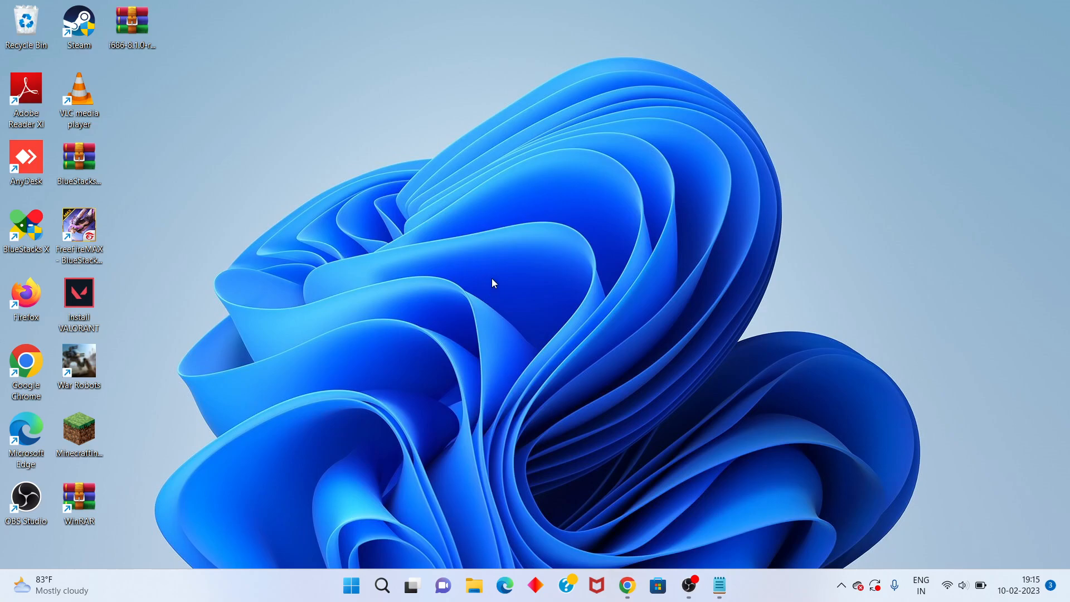
pyautogui.moveTo(481, 299)
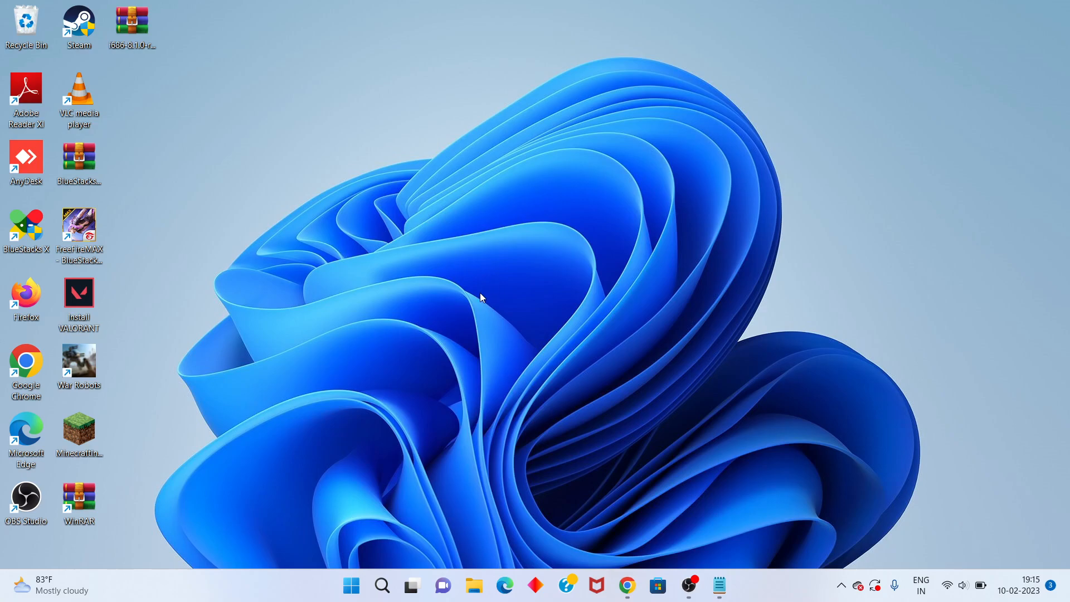
# Step: Bring up the Run prompt via Windows Search and begin entering %appdata
pyautogui.click(384, 583)
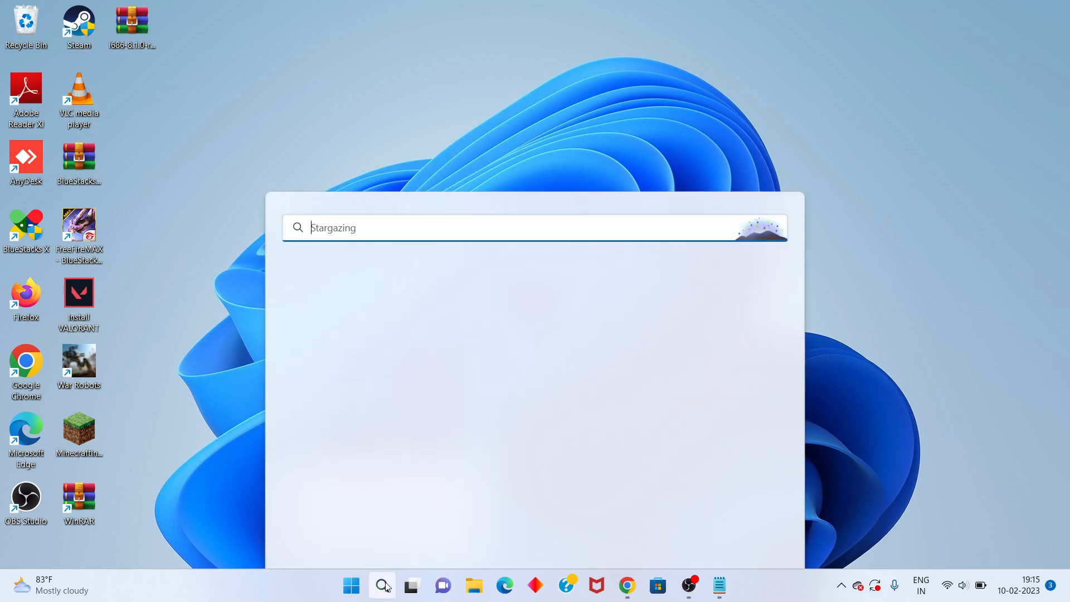
pyautogui.click(382, 585)
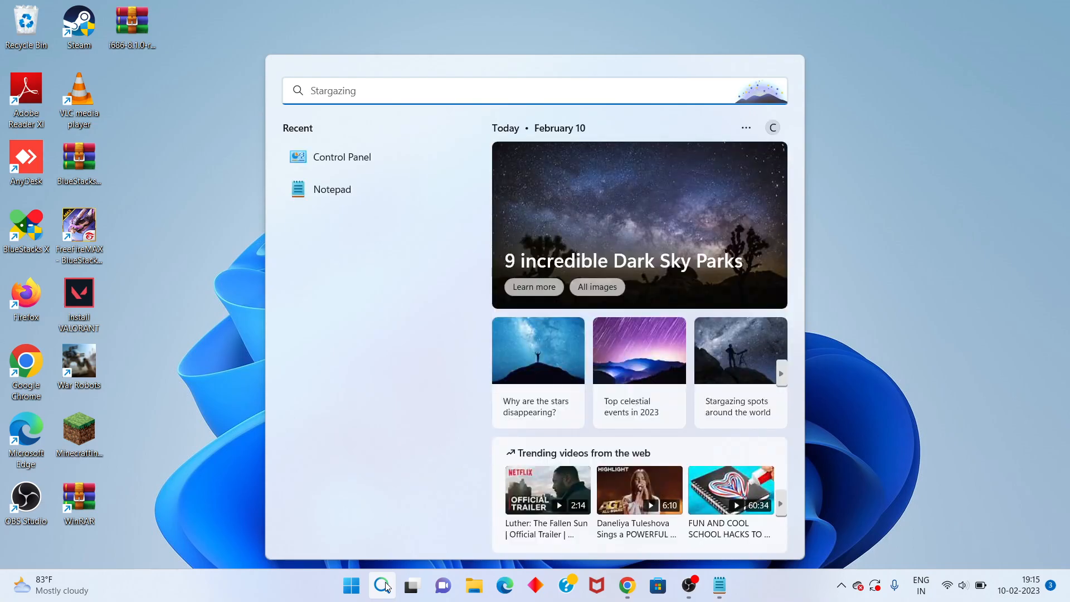
pyautogui.write('roblox')
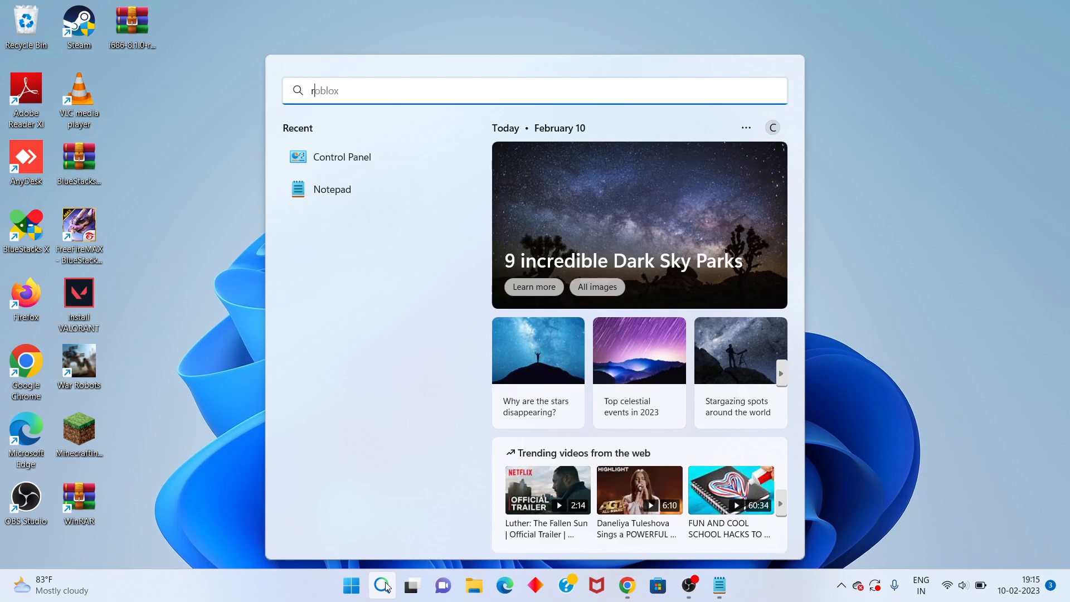
pyautogui.write('run')
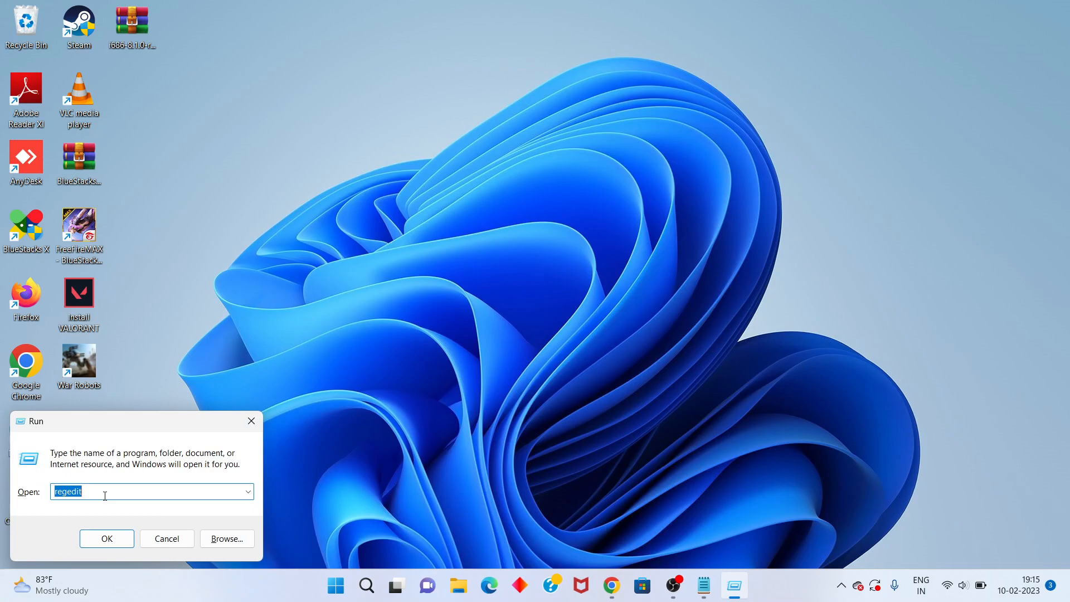
pyautogui.write('%')
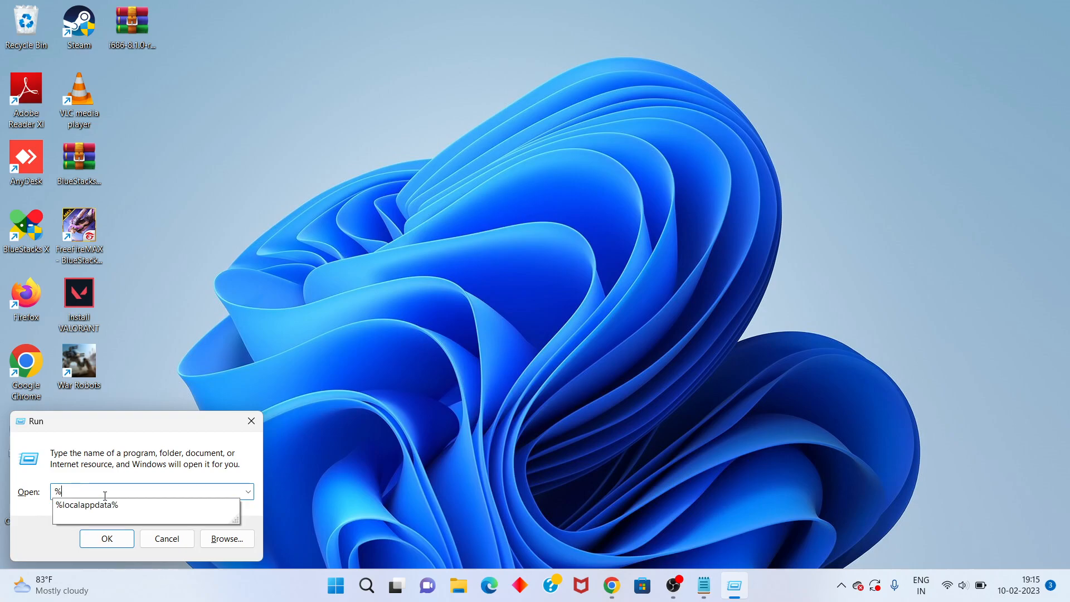
pyautogui.write('appda')
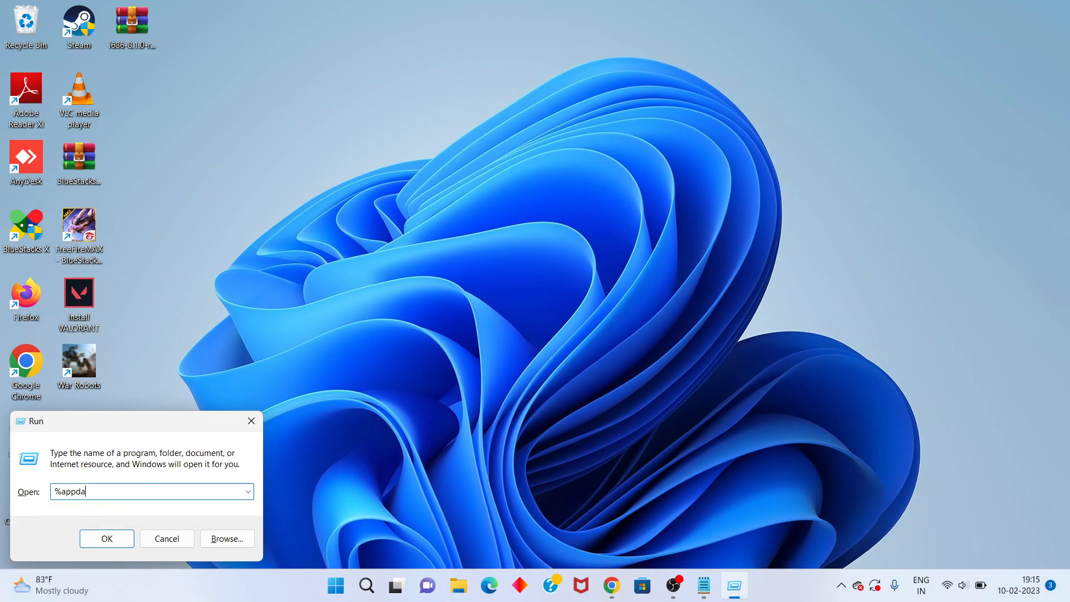
# Step: Finish %appdata and go to the AppData Roaming folder in File Explorer
pyautogui.write('ta')
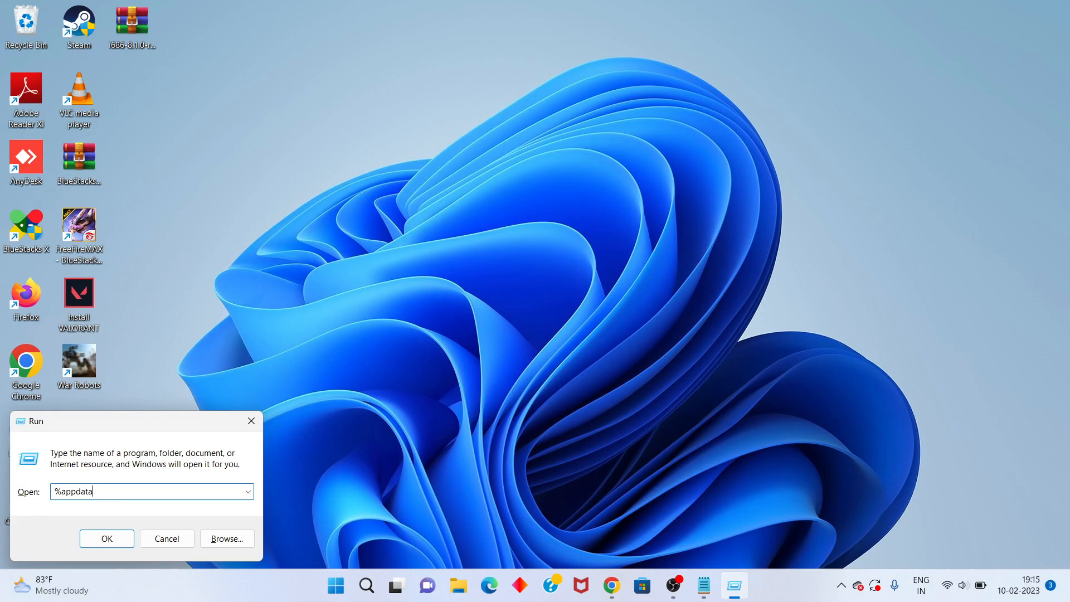
pyautogui.click(107, 539)
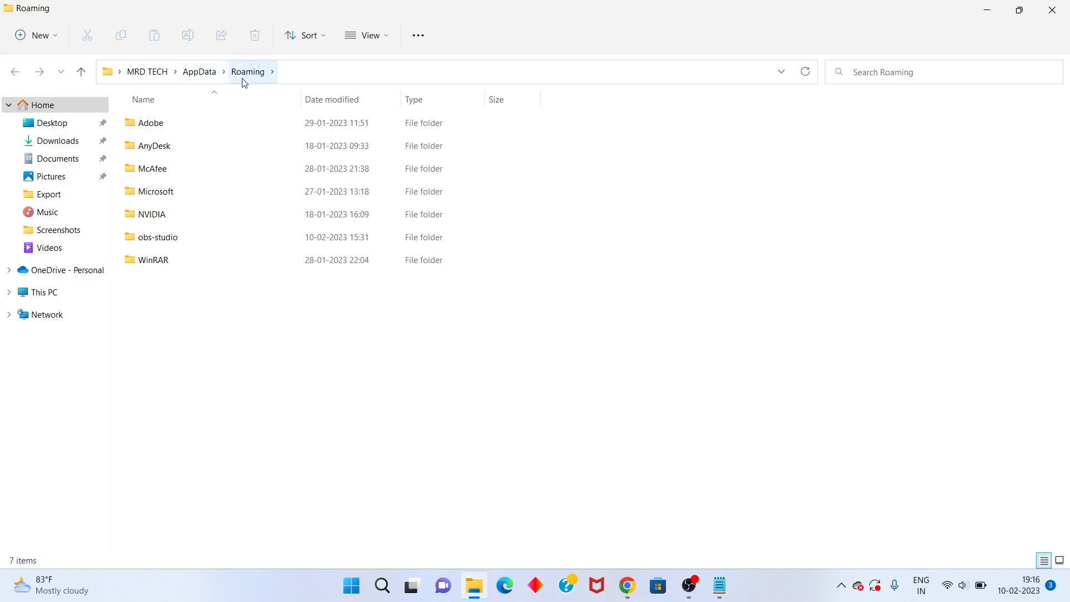
pyautogui.moveTo(252, 80)
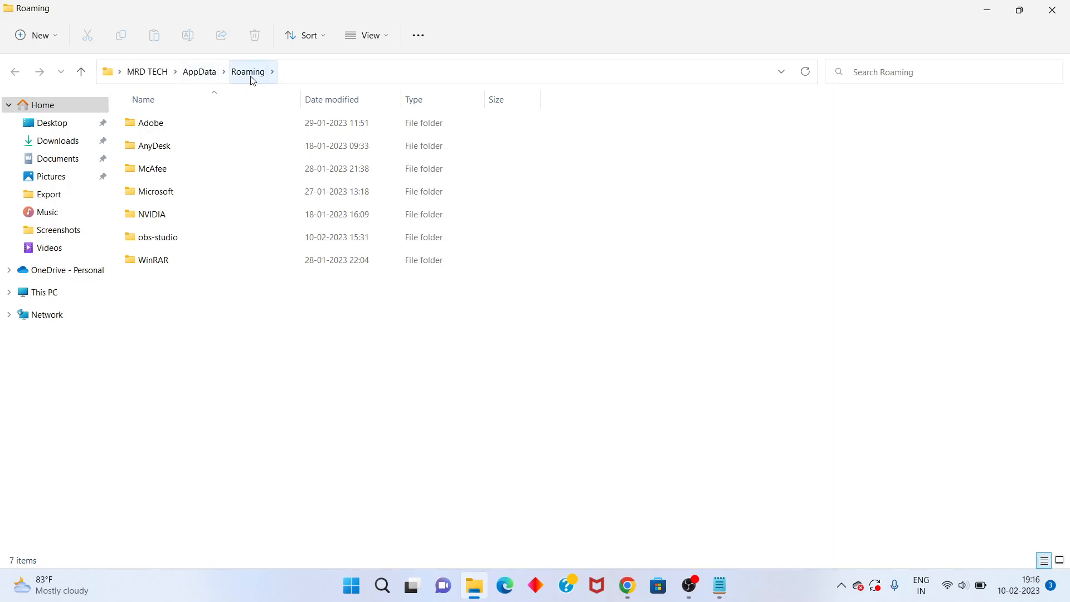
pyautogui.moveTo(477, 566)
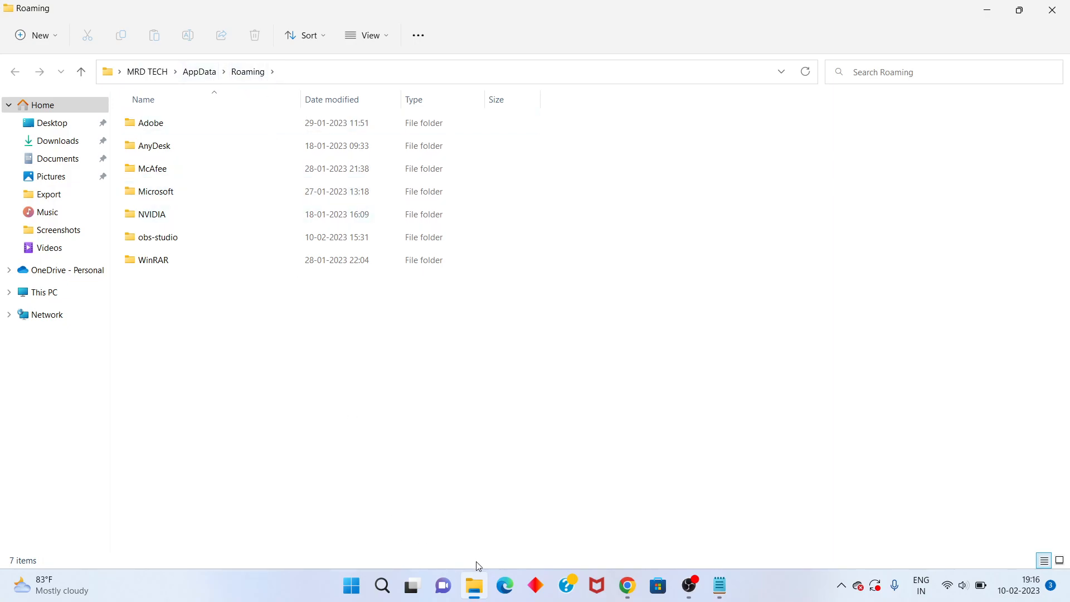
pyautogui.click(719, 586)
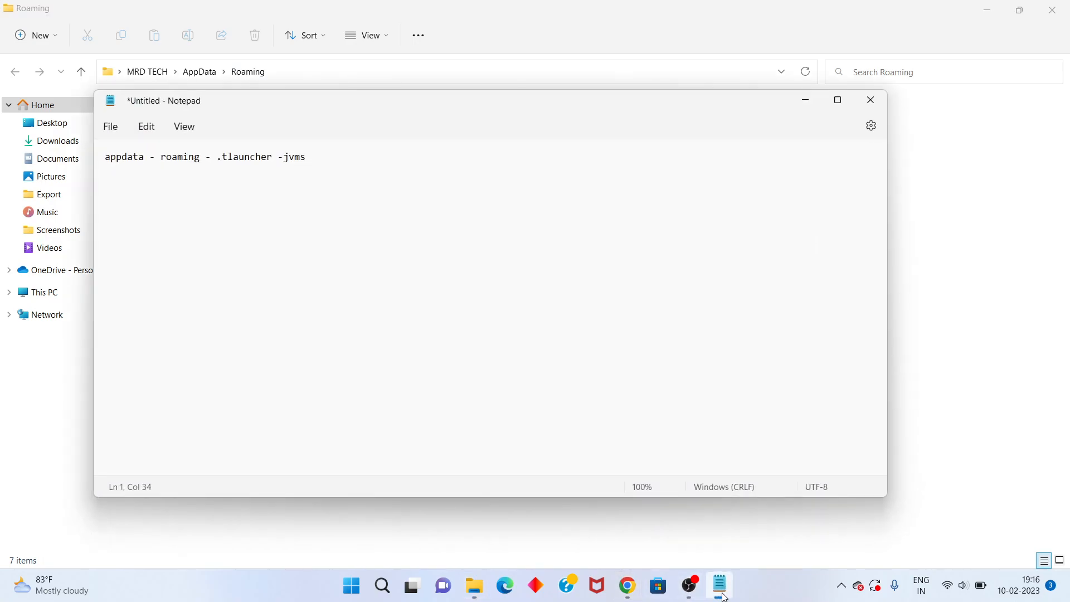
pyautogui.moveTo(311, 356)
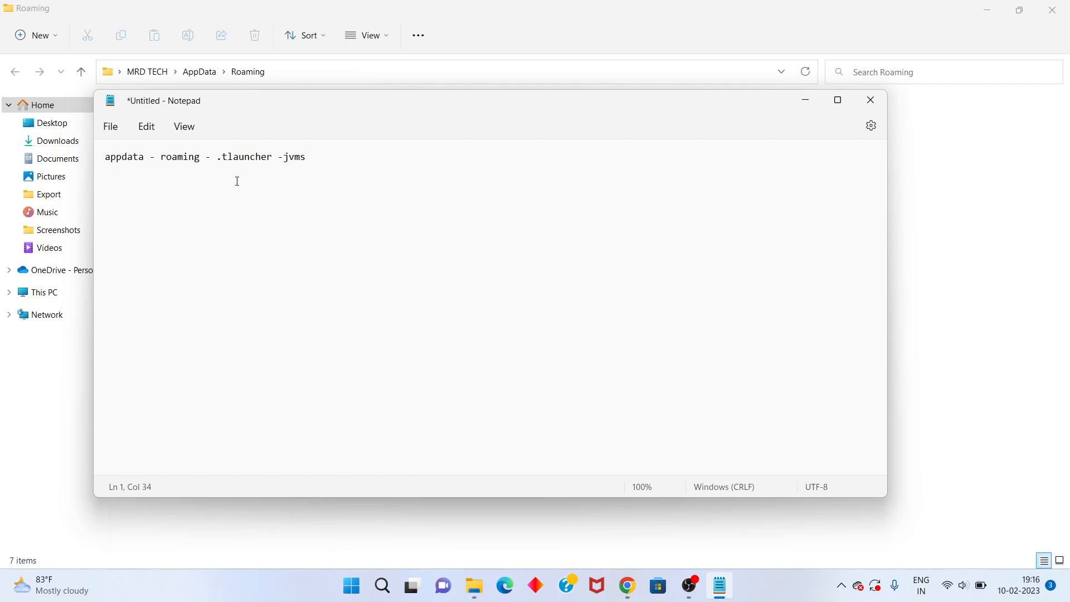
pyautogui.moveTo(281, 183)
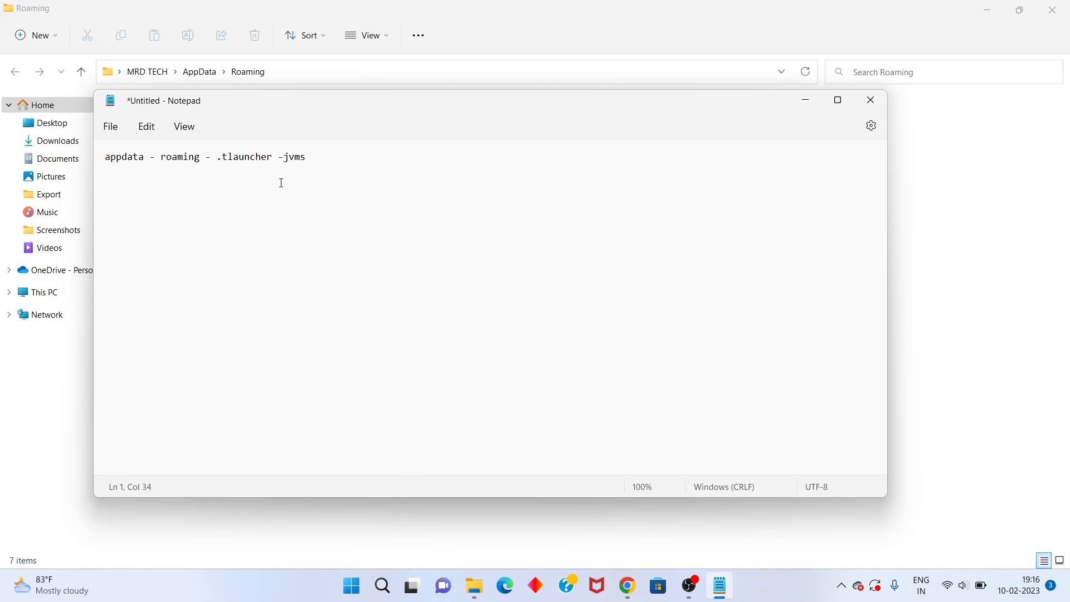
pyautogui.moveTo(291, 166)
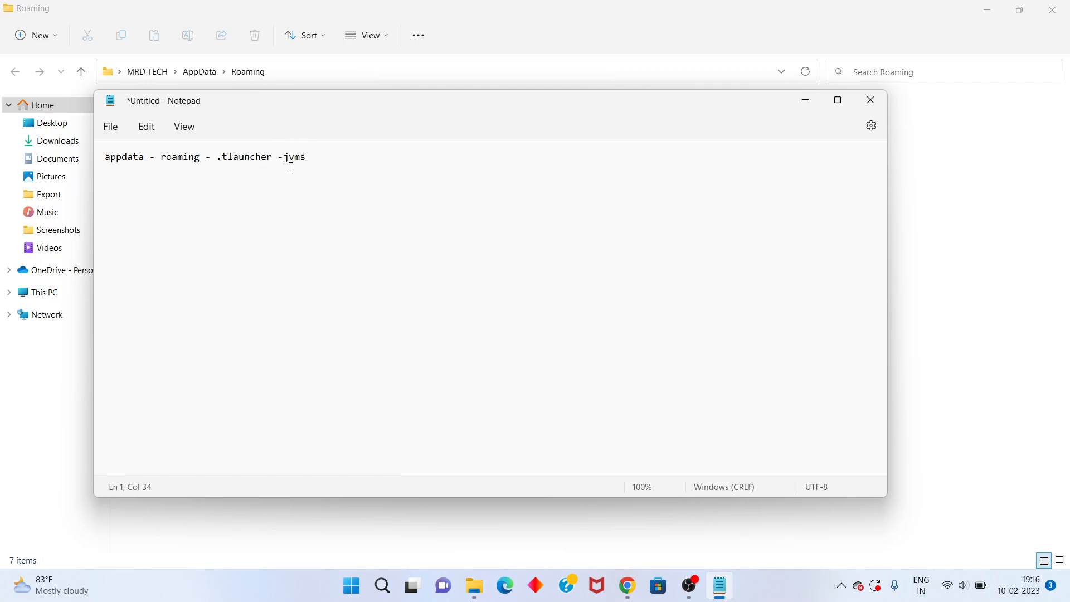
pyautogui.moveTo(304, 199)
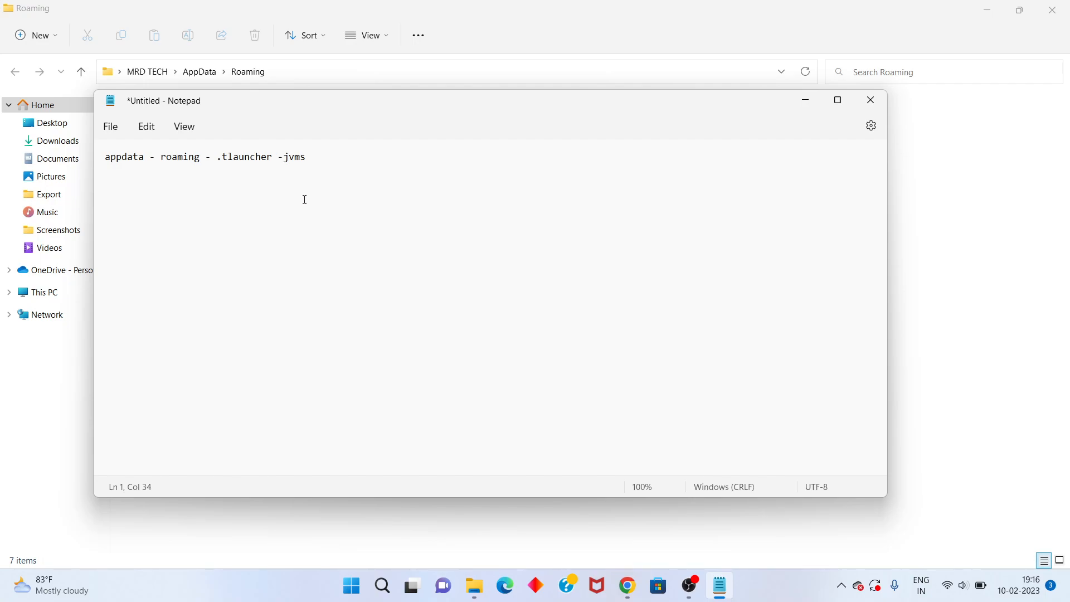
pyautogui.moveTo(344, 188)
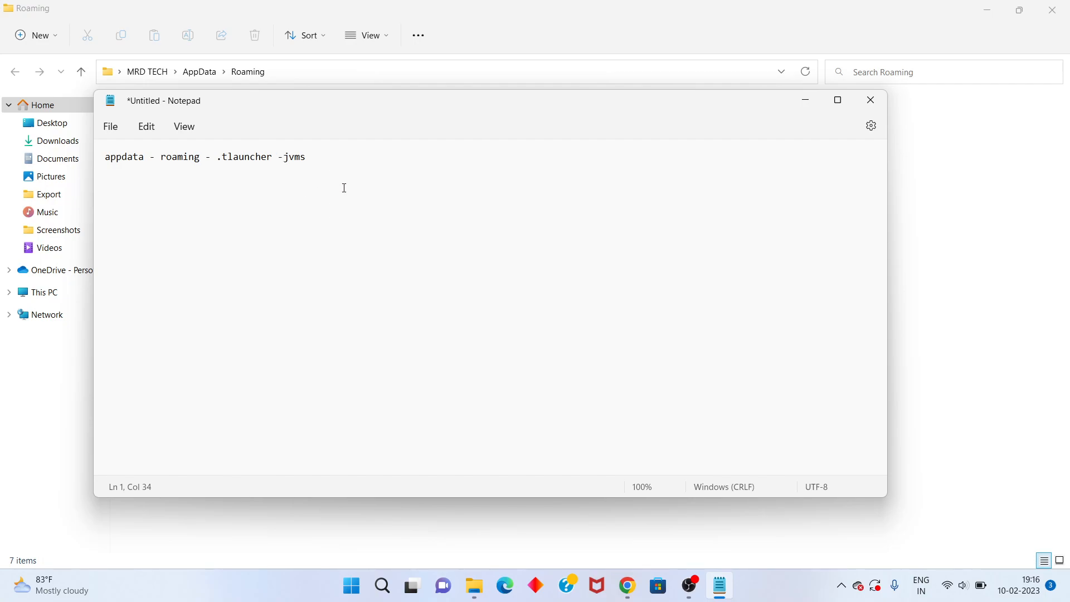
pyautogui.rightClick(344, 188)
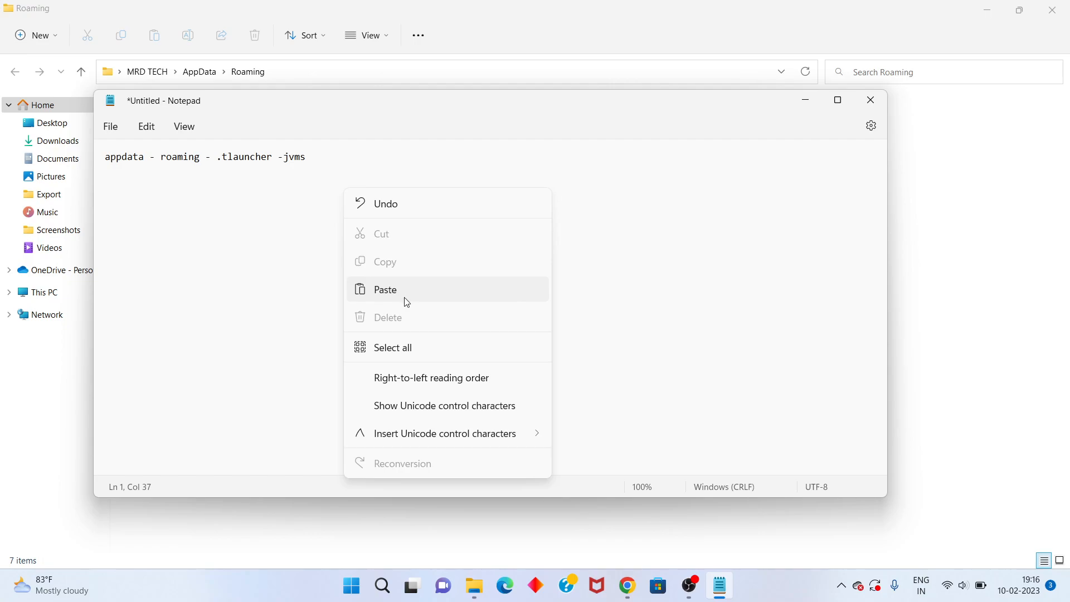
pyautogui.moveTo(379, 298)
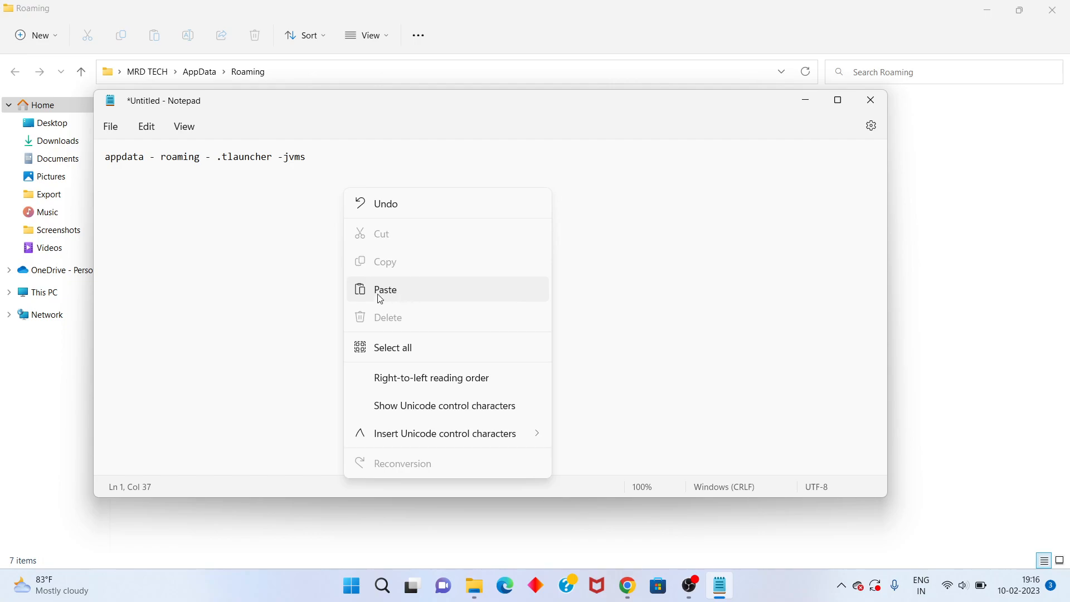
pyautogui.click(645, 382)
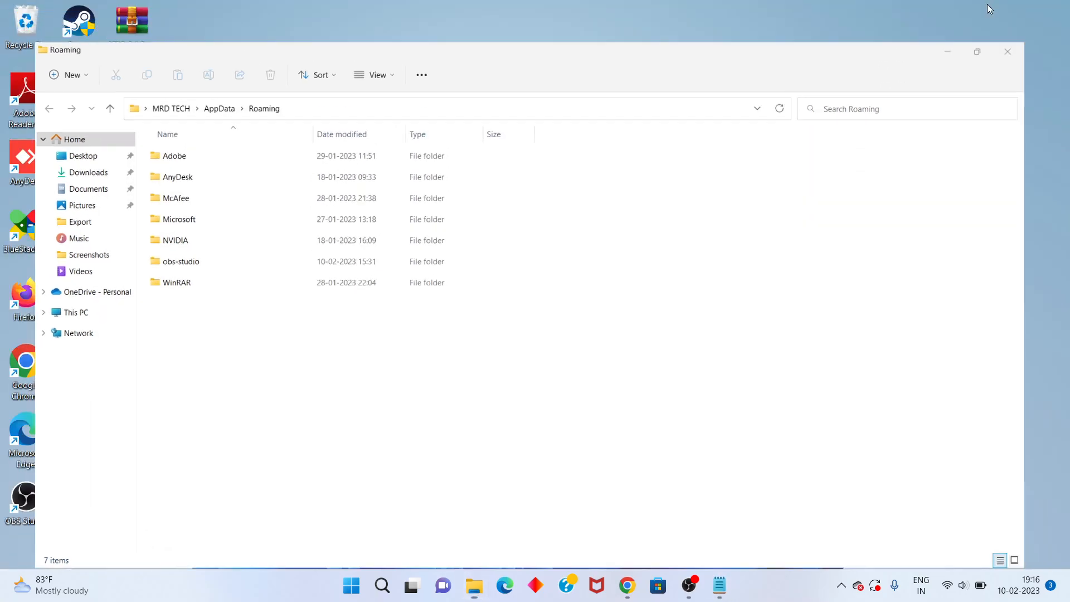
# Step: Restart the PC from the Start menu power options
pyautogui.click(351, 585)
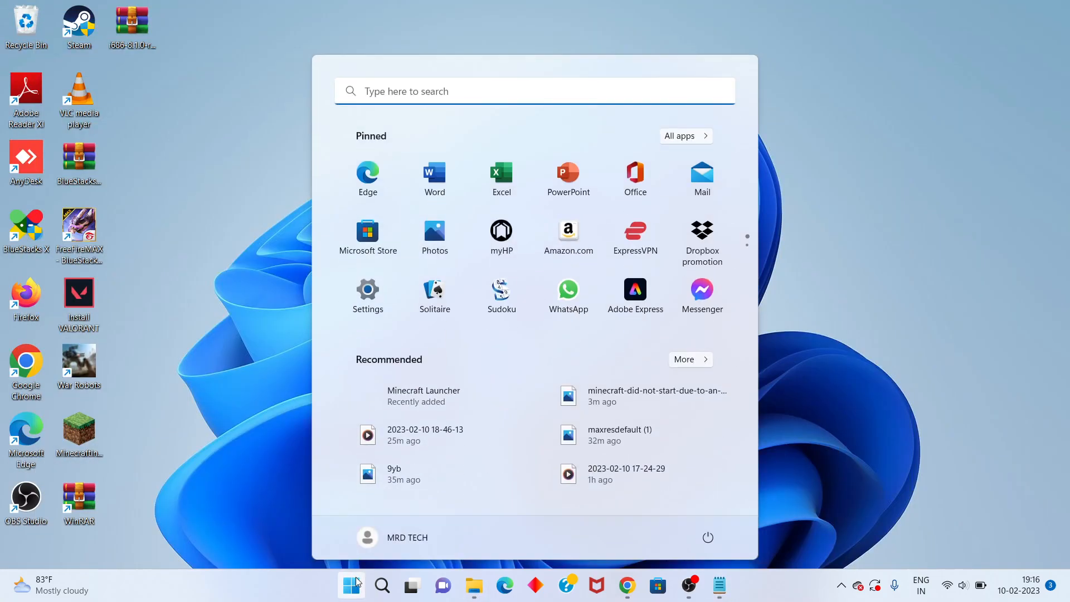
pyautogui.click(707, 537)
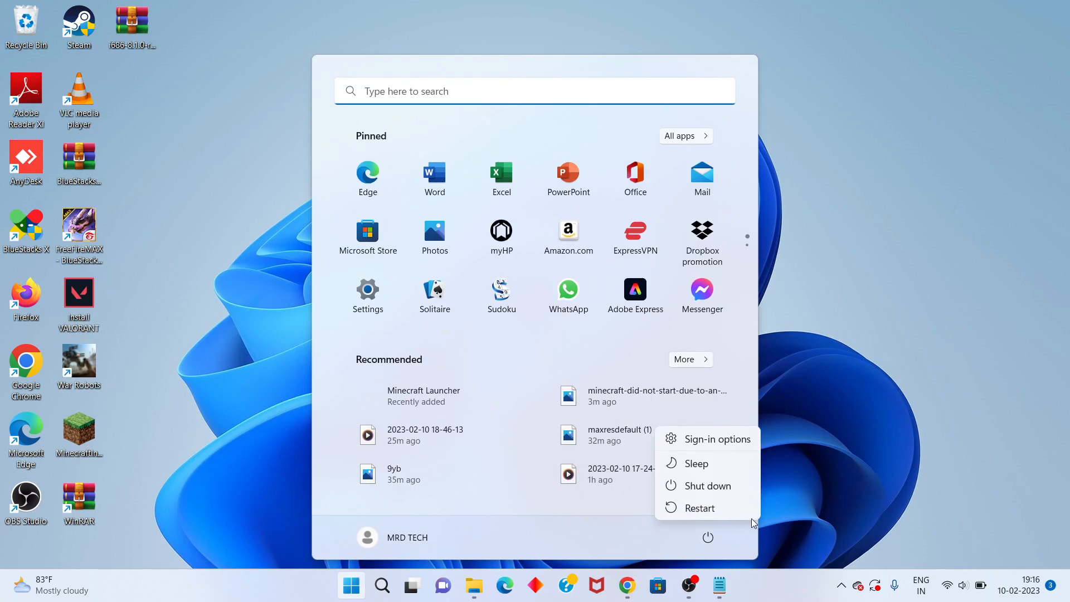
pyautogui.moveTo(716, 514)
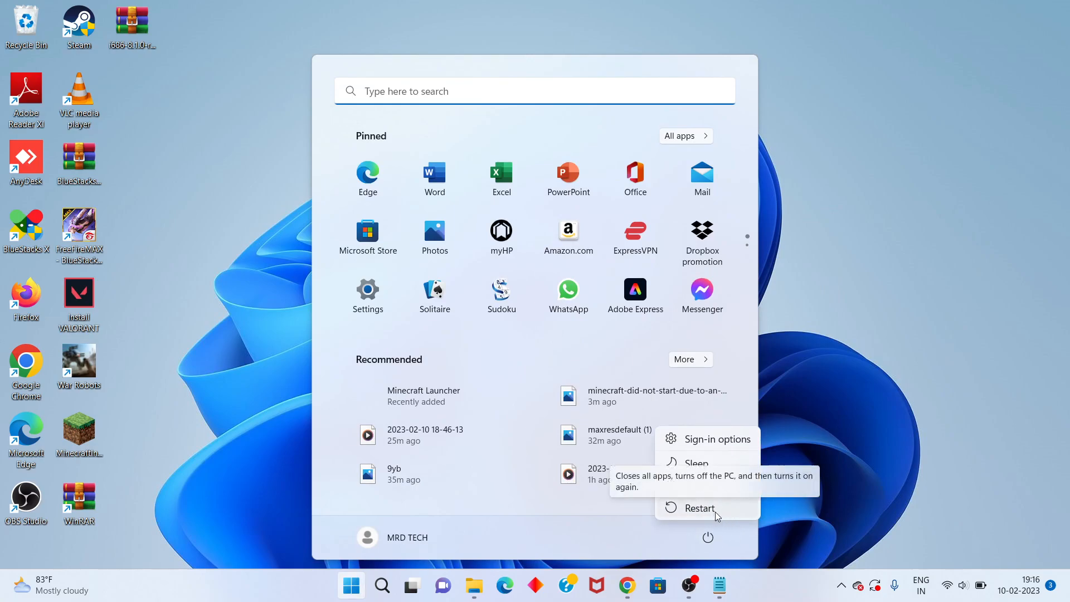
pyautogui.click(842, 377)
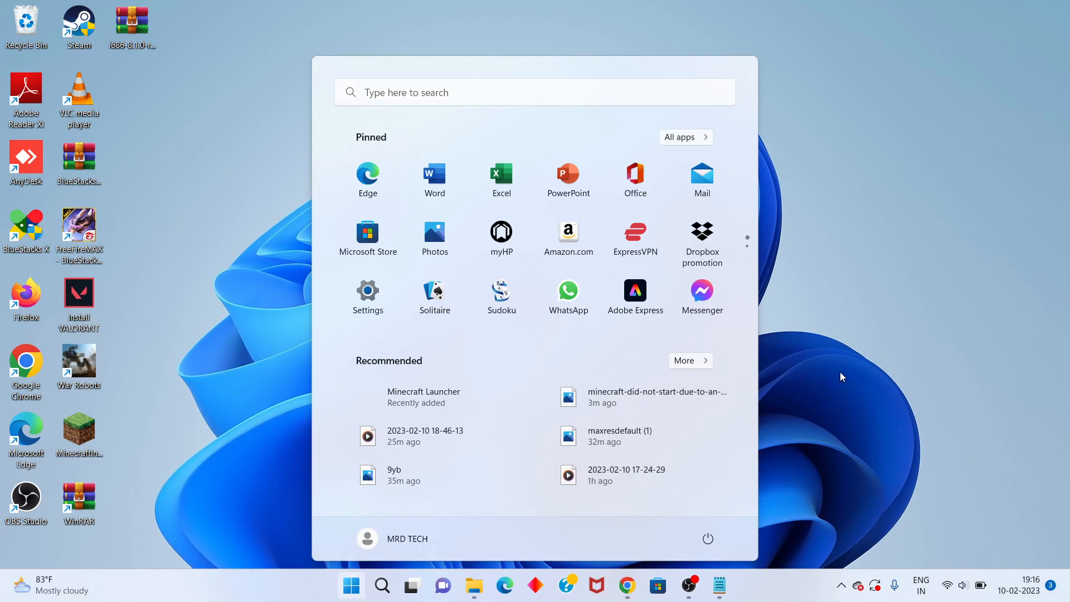
# Step: Maximize Chrome and search Google for 'minecraft launcher download'
pyautogui.click(625, 585)
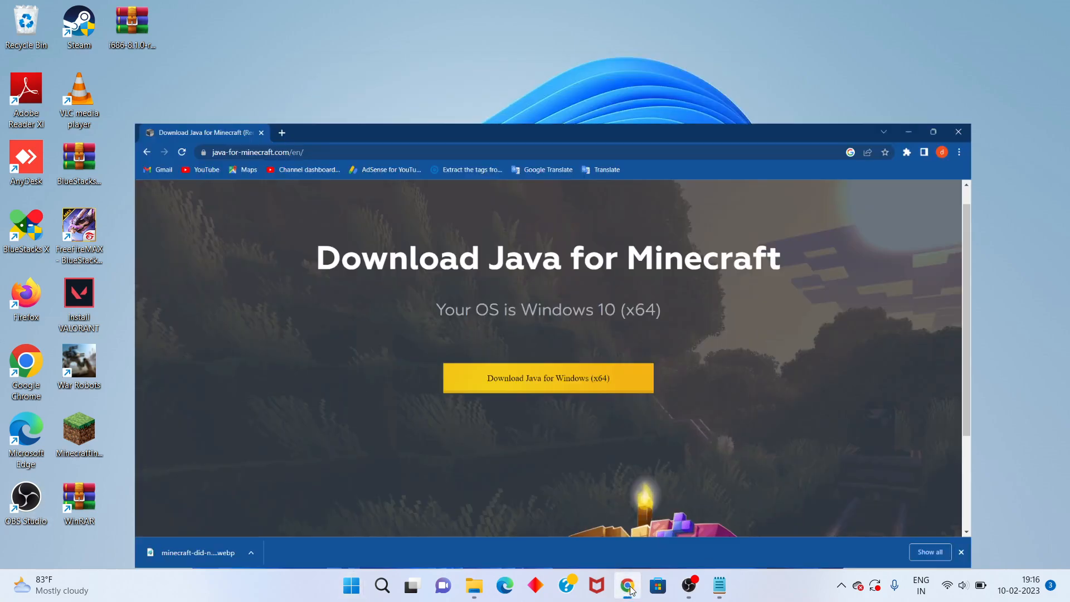
pyautogui.click(933, 132)
pyautogui.write('mine')
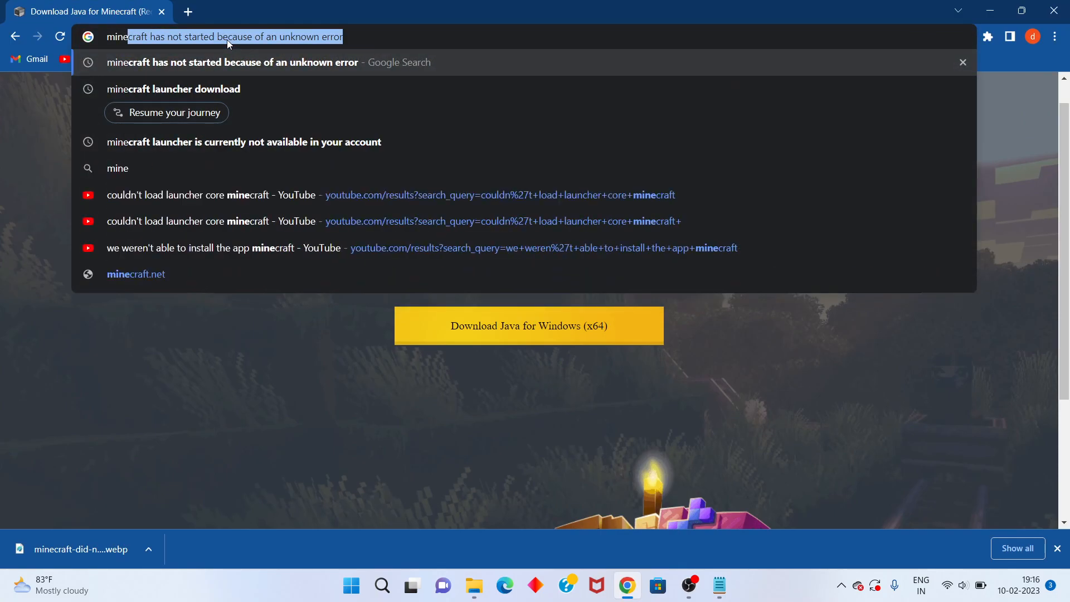
pyautogui.click(173, 88)
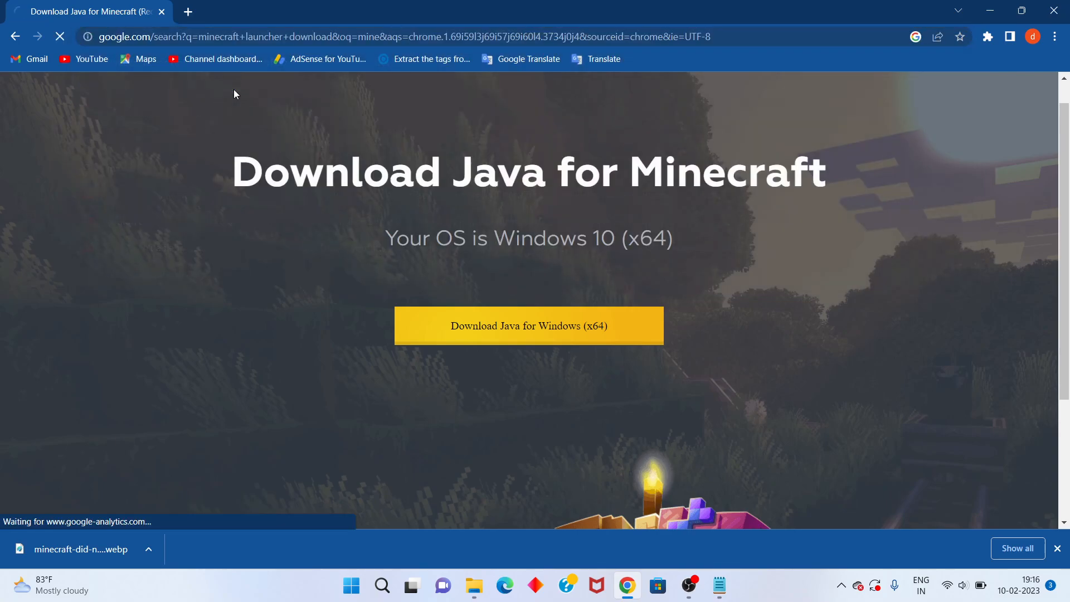
pyautogui.click(18, 35)
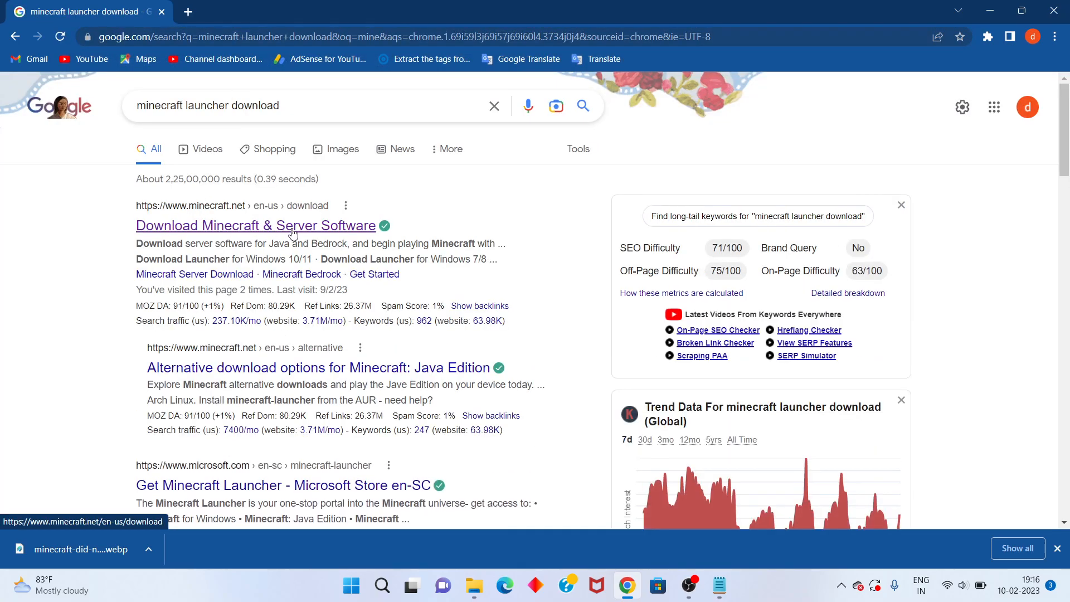
# Step: Review the launcher options on the minecraft.net download page, then close the browser
pyautogui.click(255, 226)
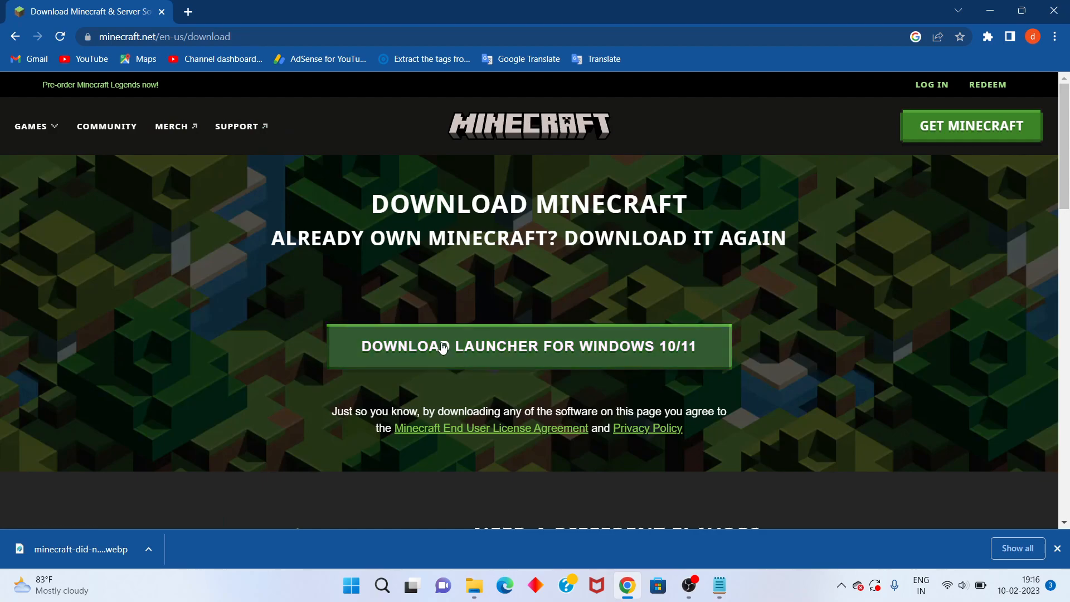
pyautogui.moveTo(699, 358)
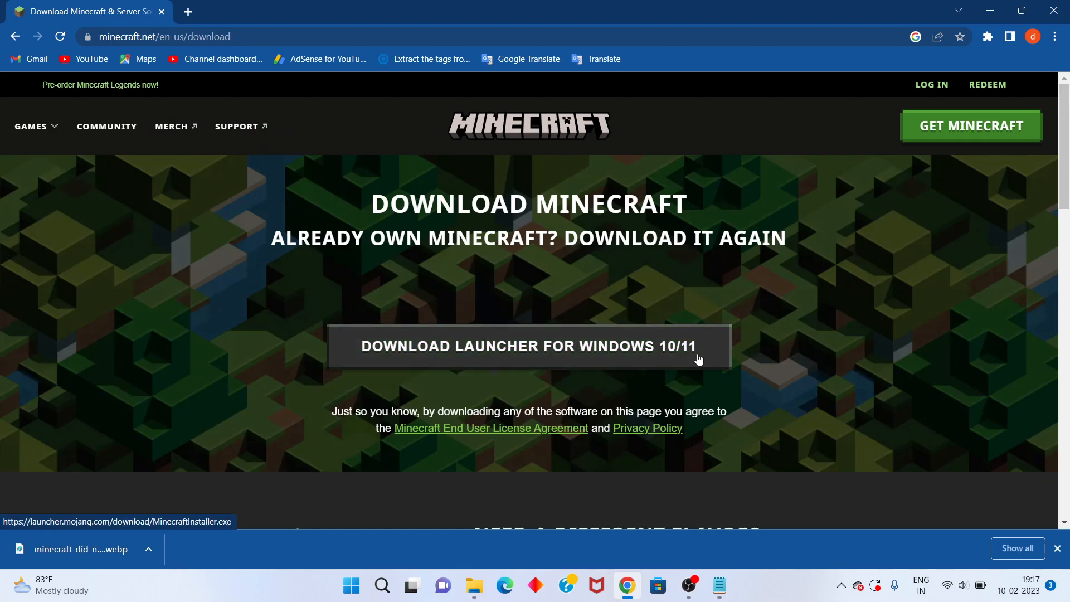
pyautogui.scroll(-3)
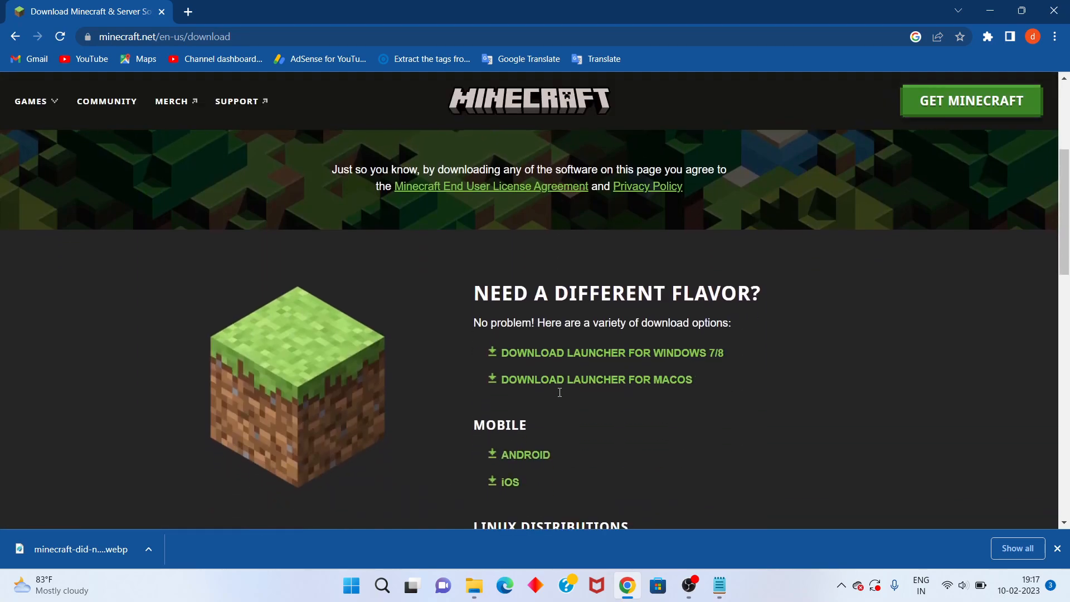
pyautogui.scroll(-3)
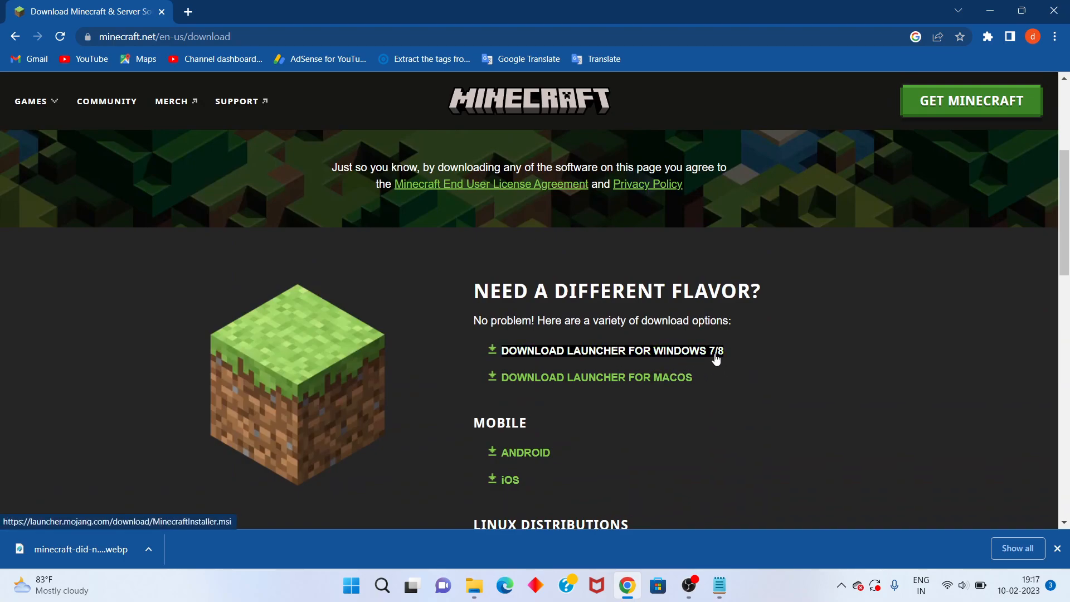
pyautogui.moveTo(633, 464)
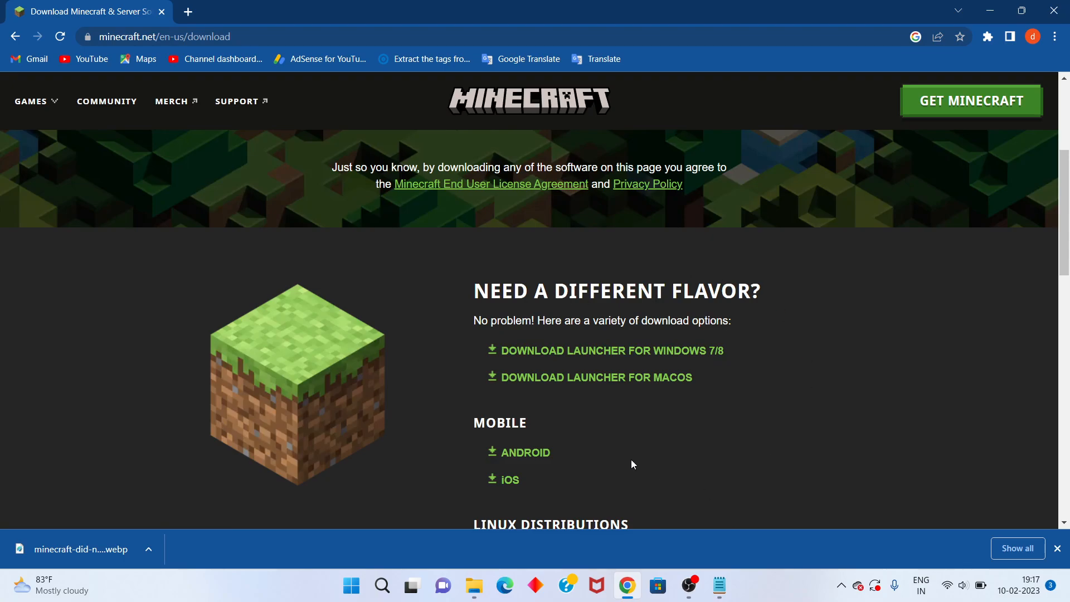
pyautogui.moveTo(649, 249)
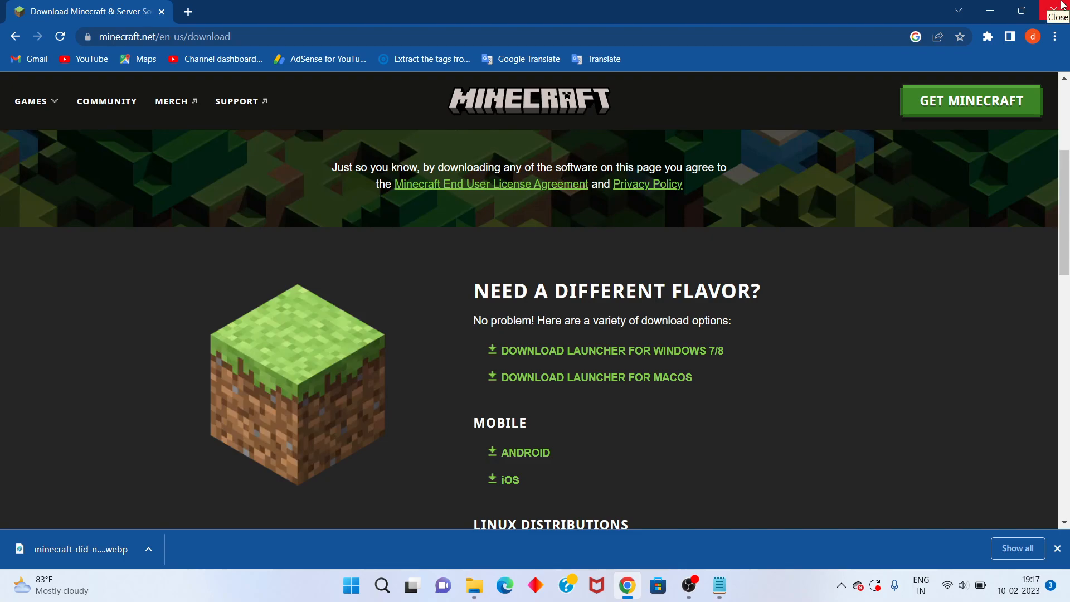
pyautogui.click(1062, 4)
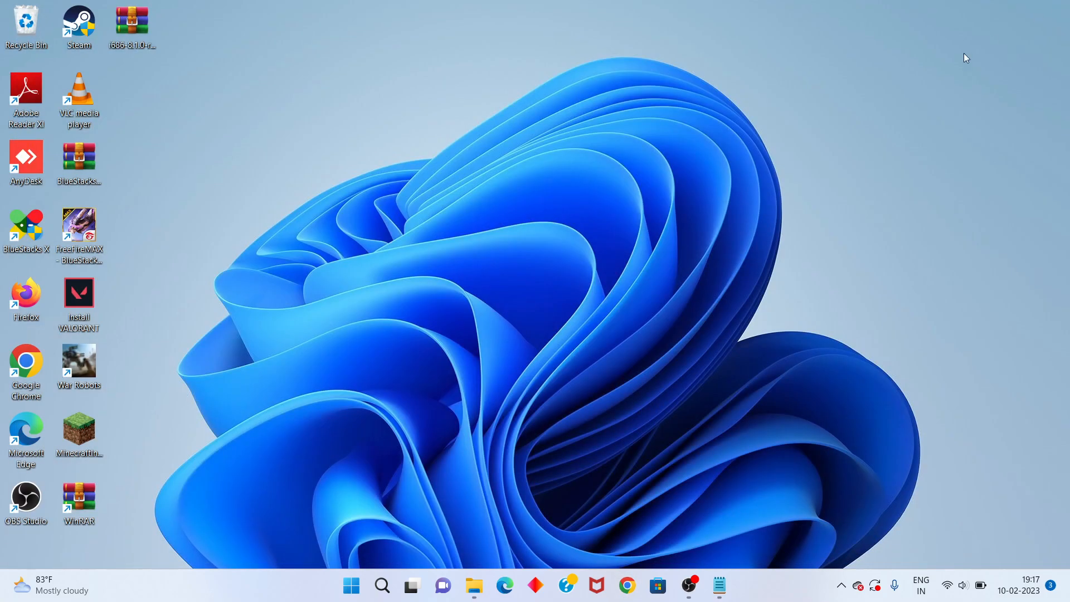
pyautogui.moveTo(624, 334)
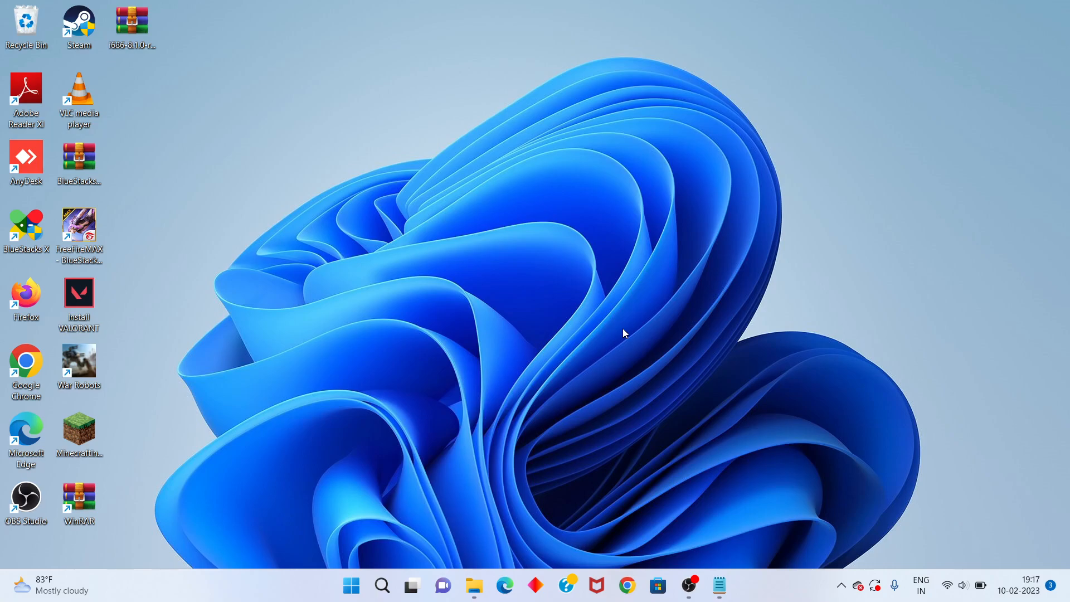